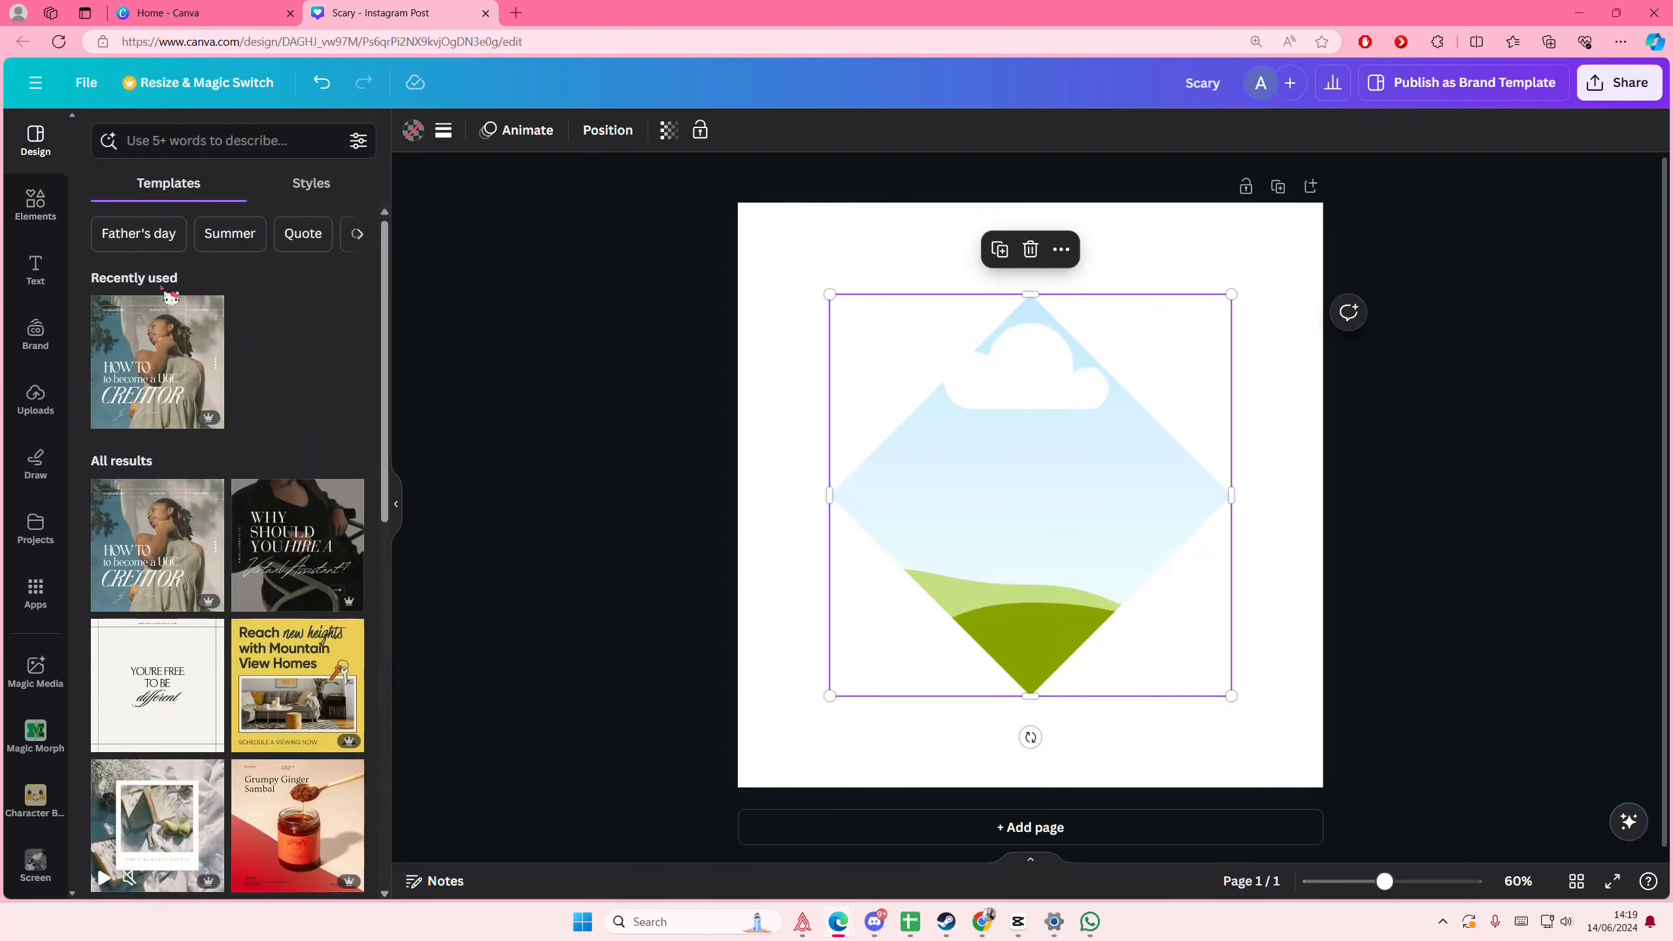
# - Find a diamond frame in Elements and add it with the woman's photo and her cutout on top
pyautogui.write('frame')
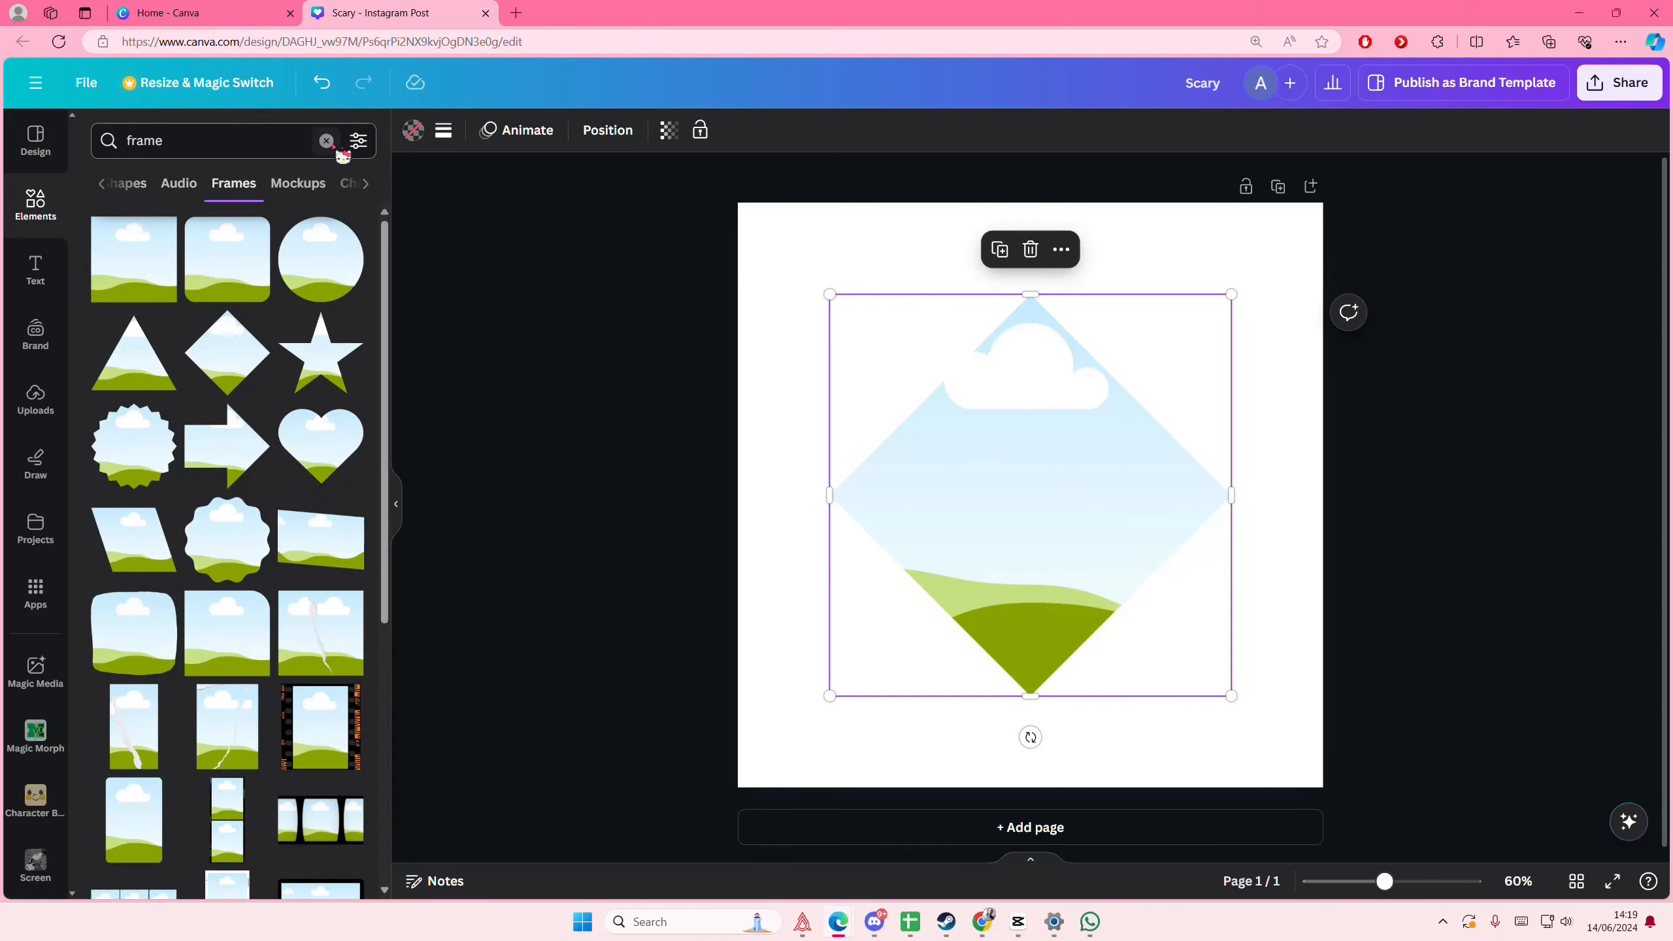
pyautogui.click(327, 142)
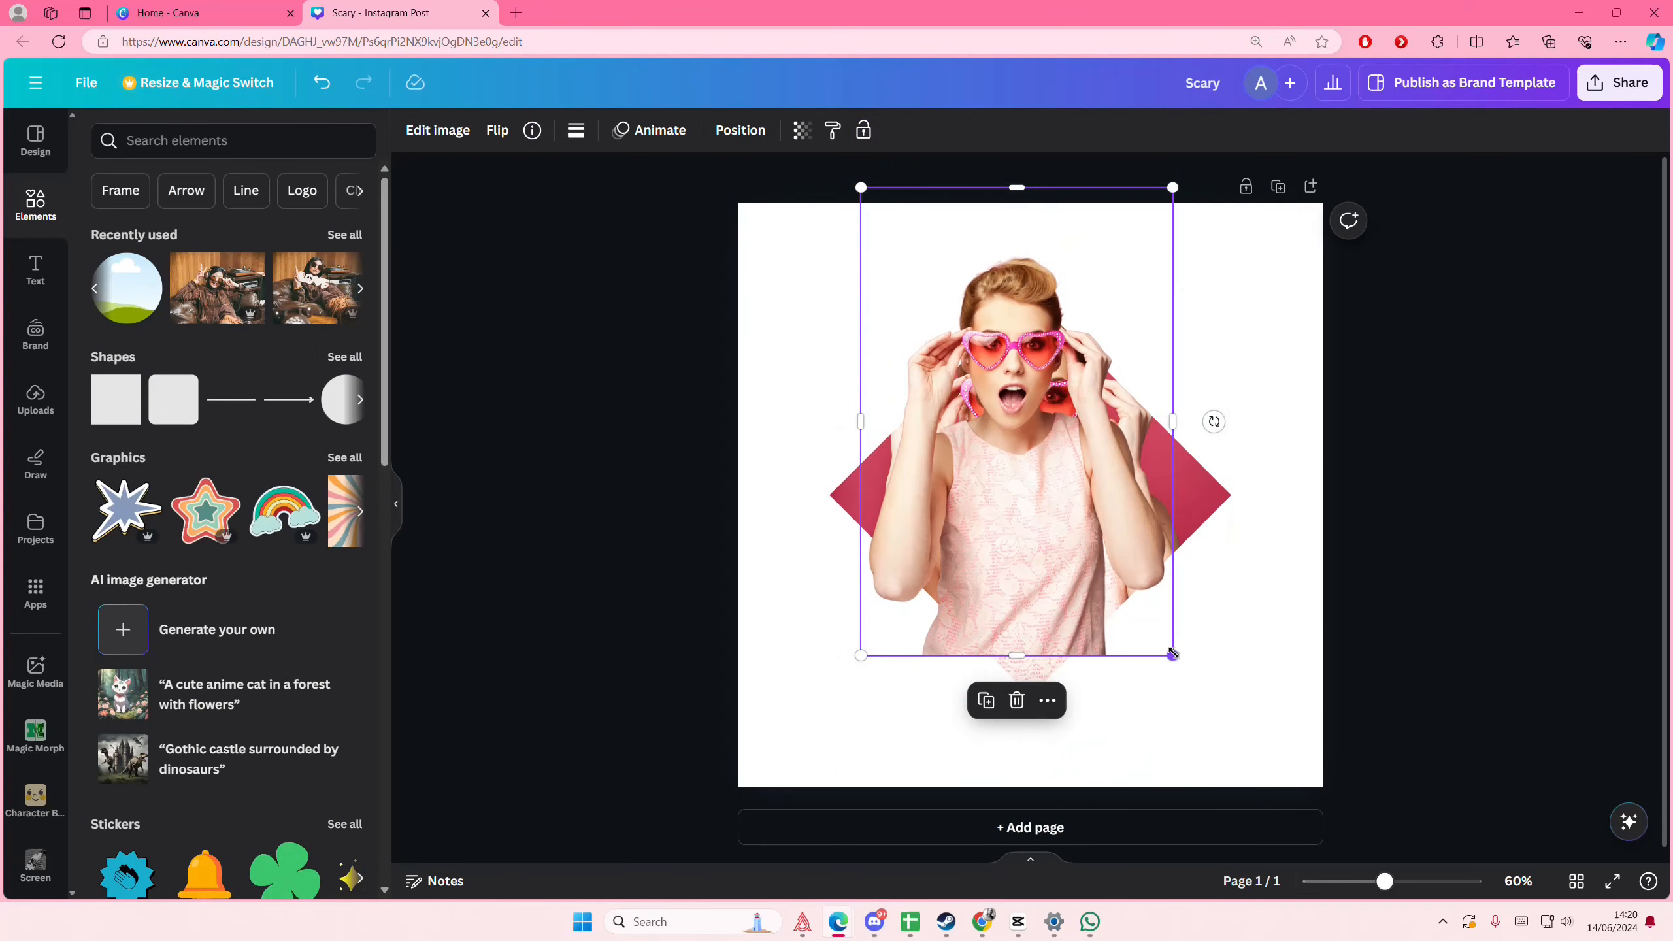
# - Scale the woman's cutout to full page height, centred over the diamond and aligned to the page top
pyautogui.moveTo(1172, 654); pyautogui.dragTo(1222, 729)
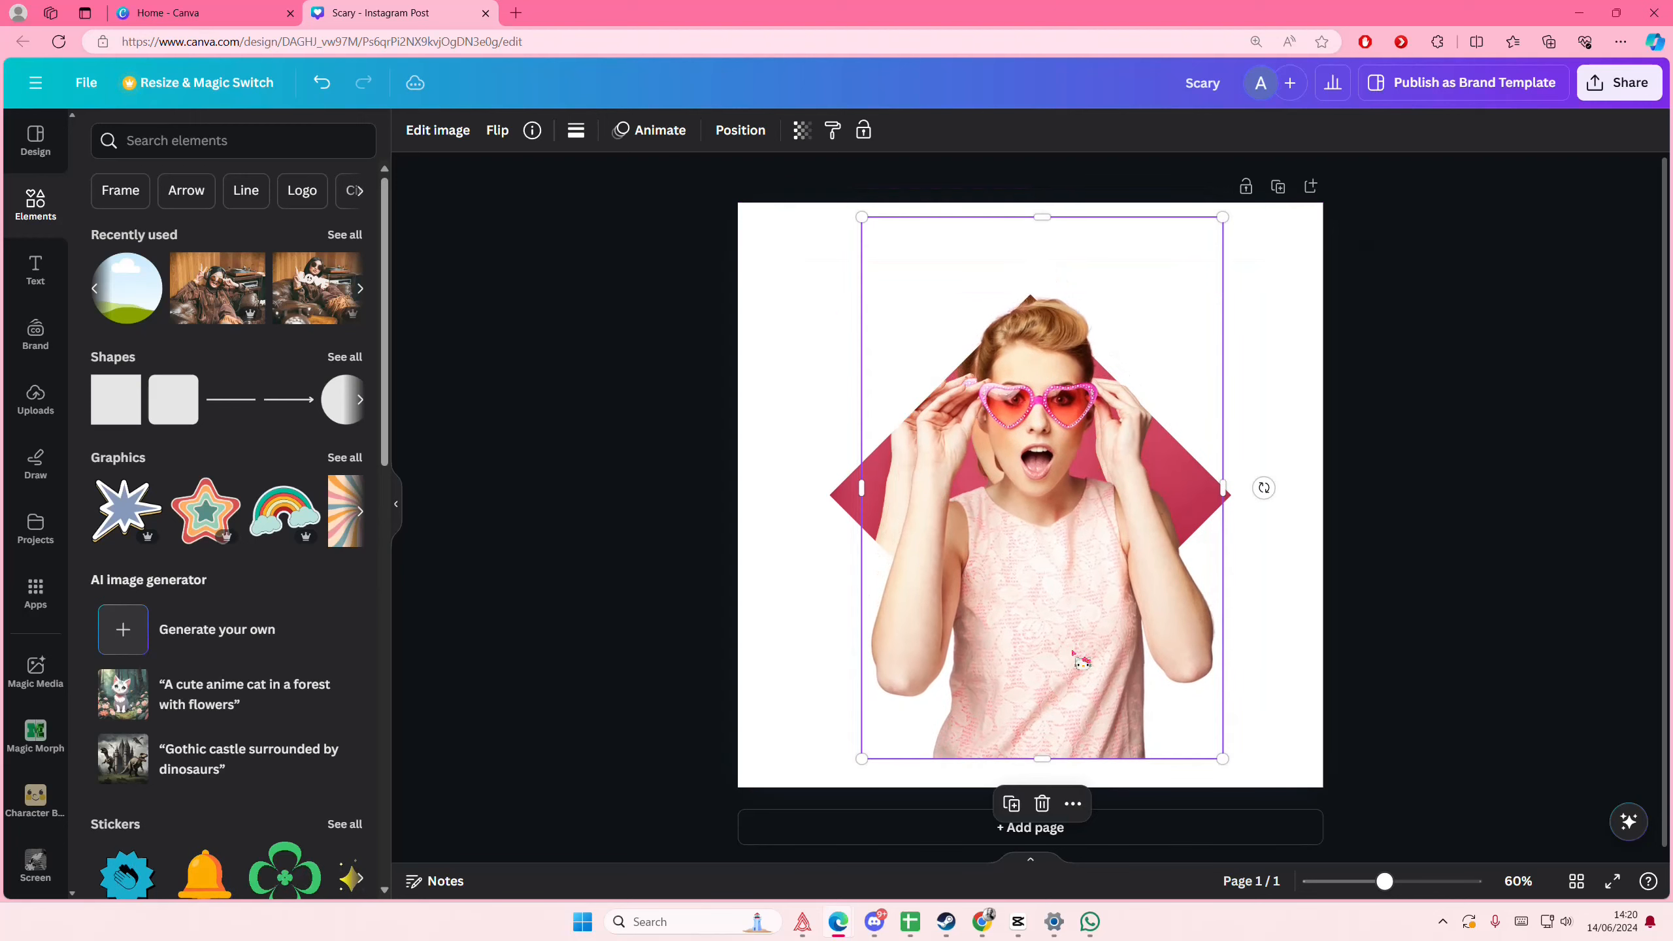
pyautogui.moveTo(863, 218); pyautogui.dragTo(836, 181)
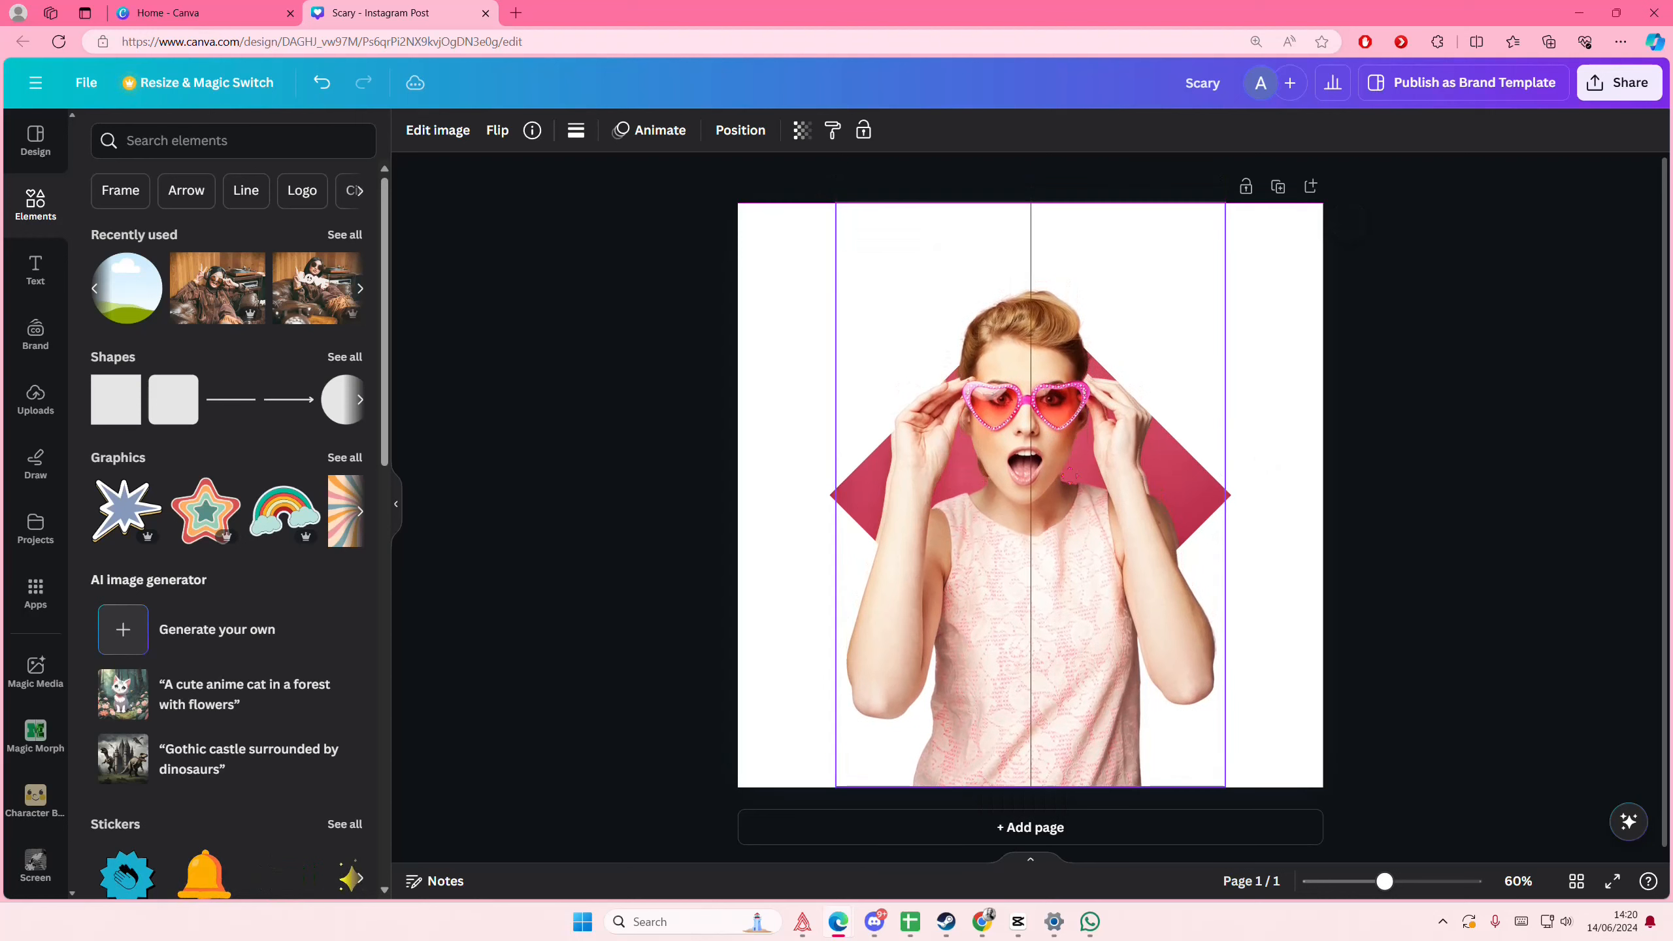
pyautogui.click(1030, 496)
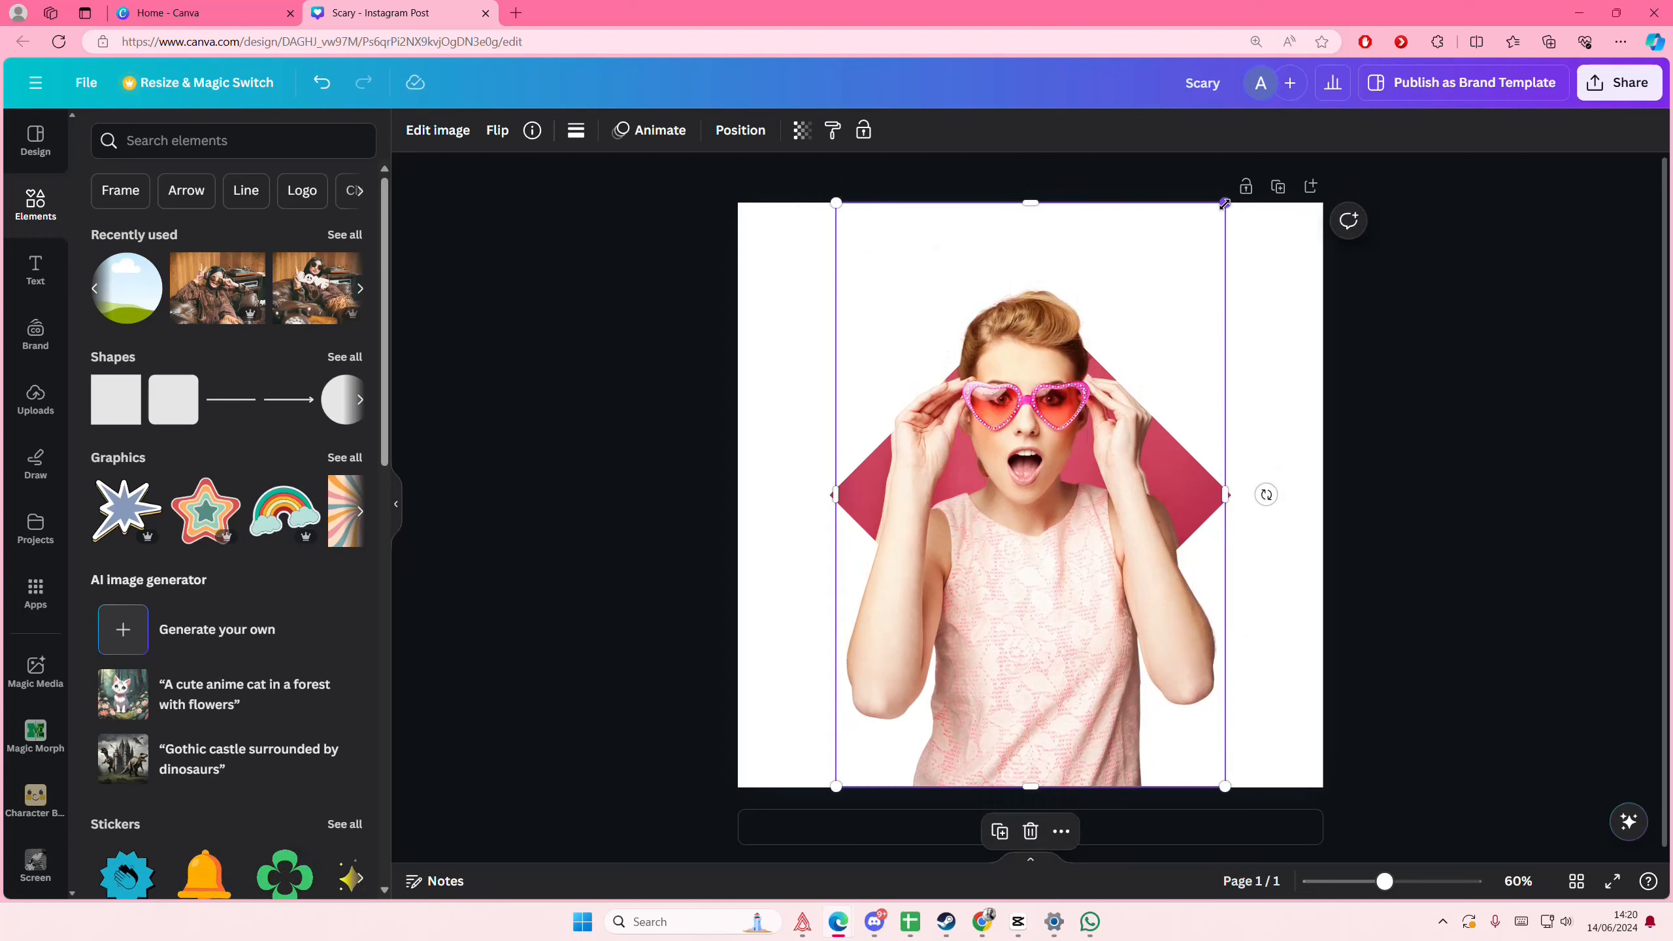
pyautogui.moveTo(1225, 202); pyautogui.dragTo(1225, 202)
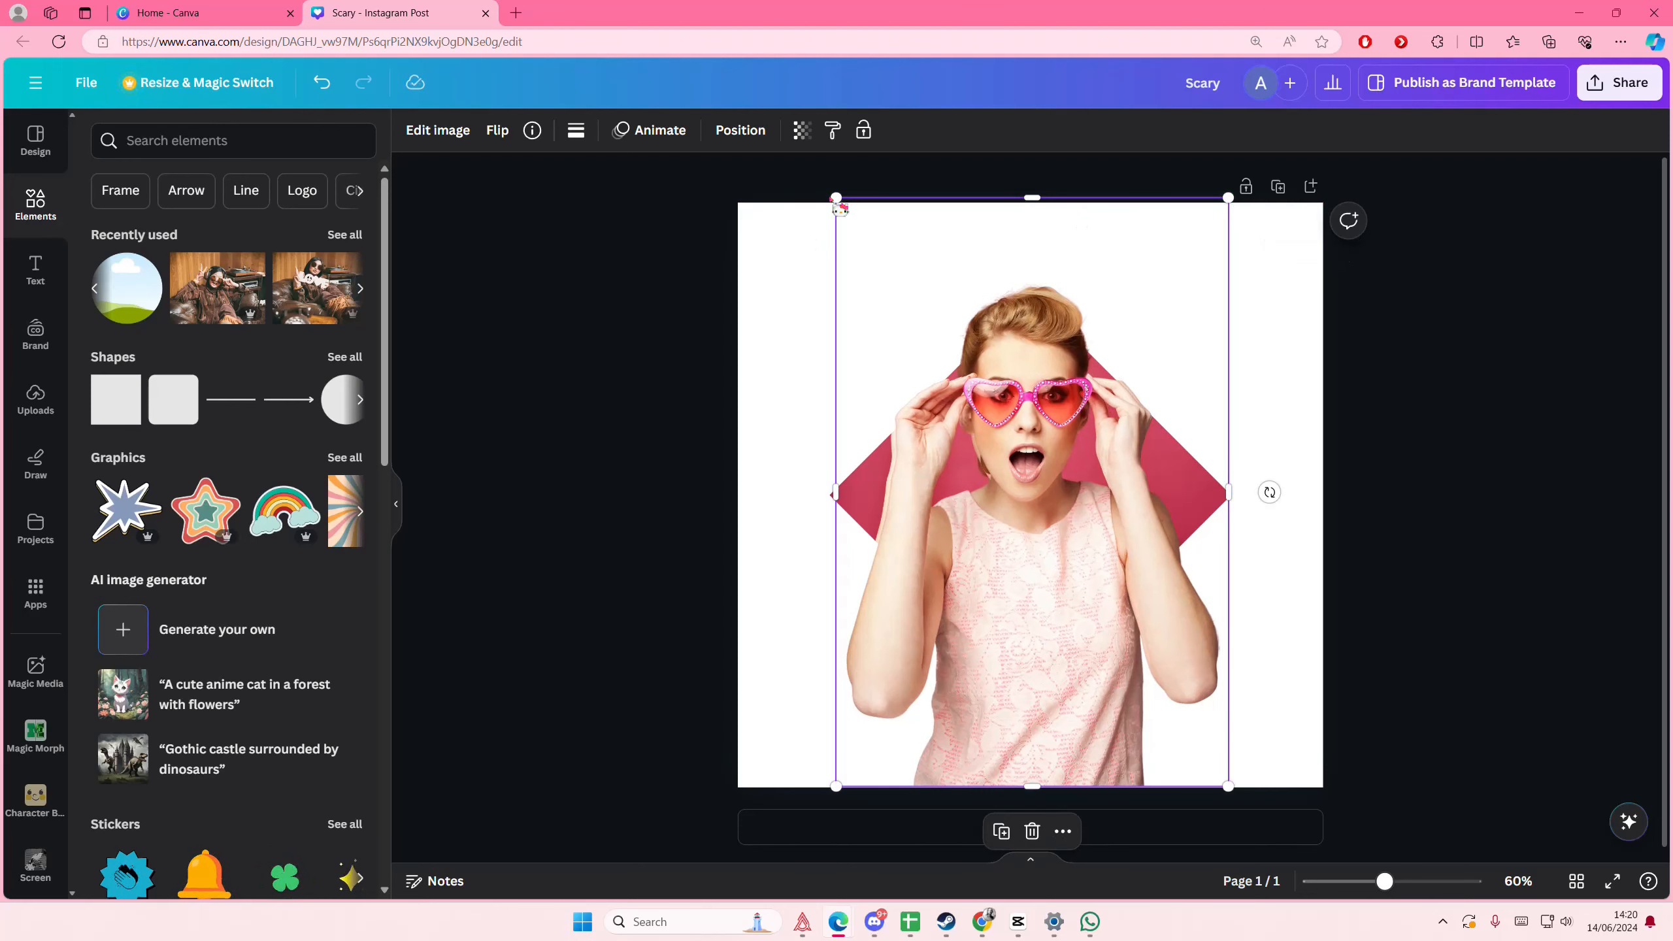
pyautogui.moveTo(836, 198); pyautogui.dragTo(833, 195)
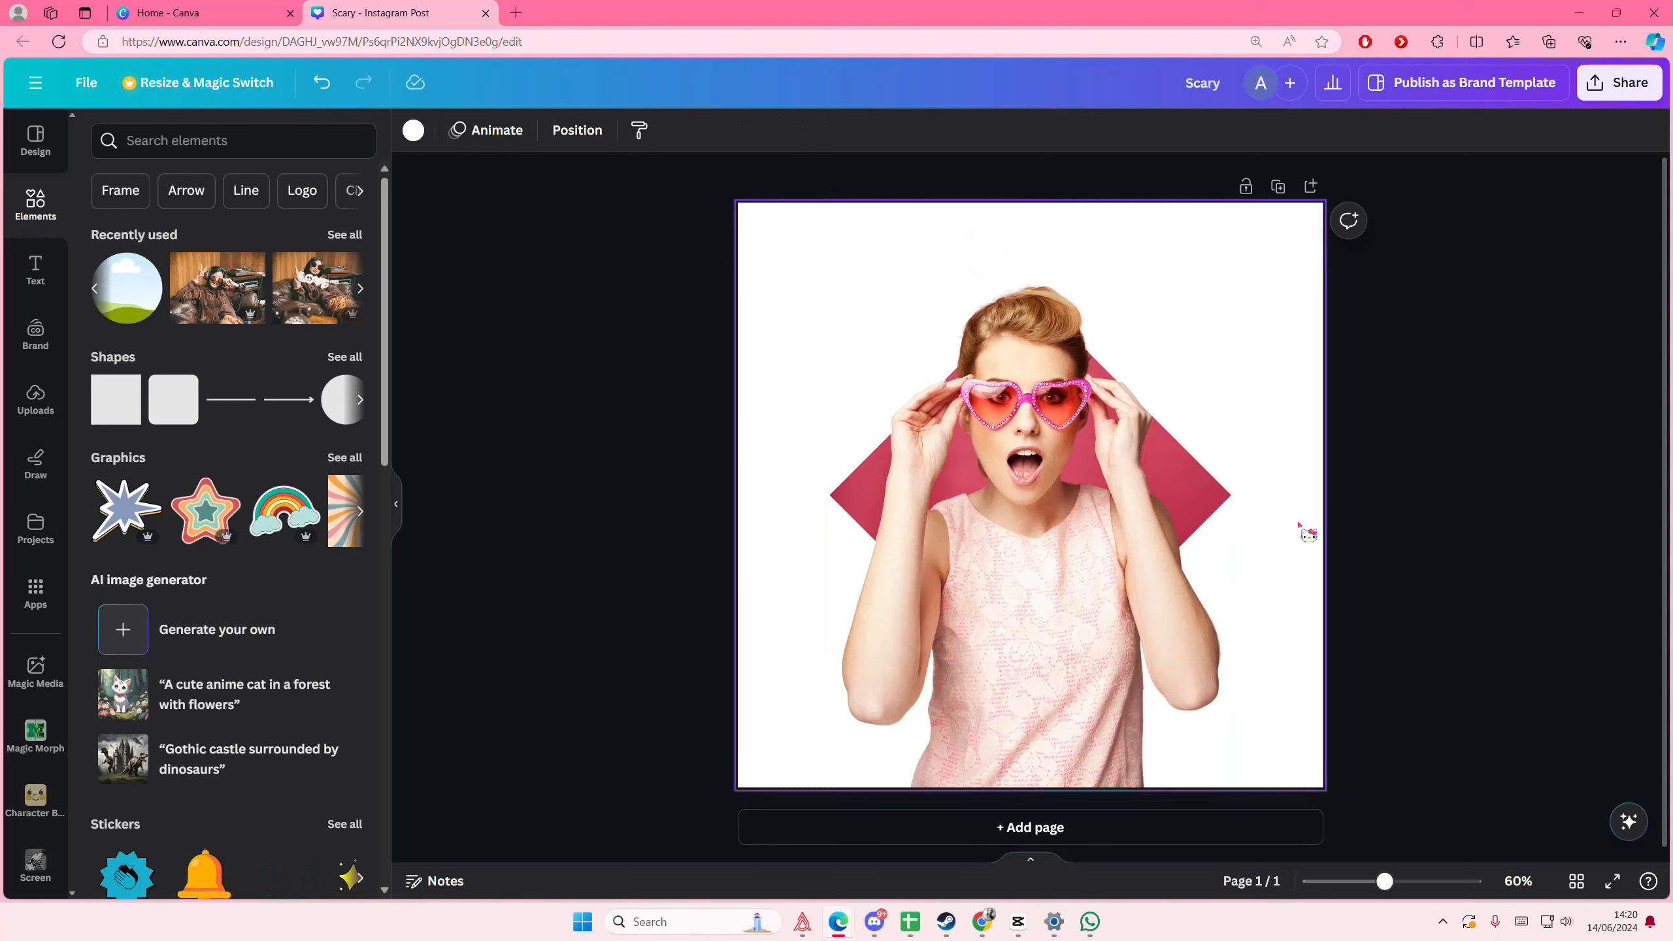
pyautogui.click(1030, 497)
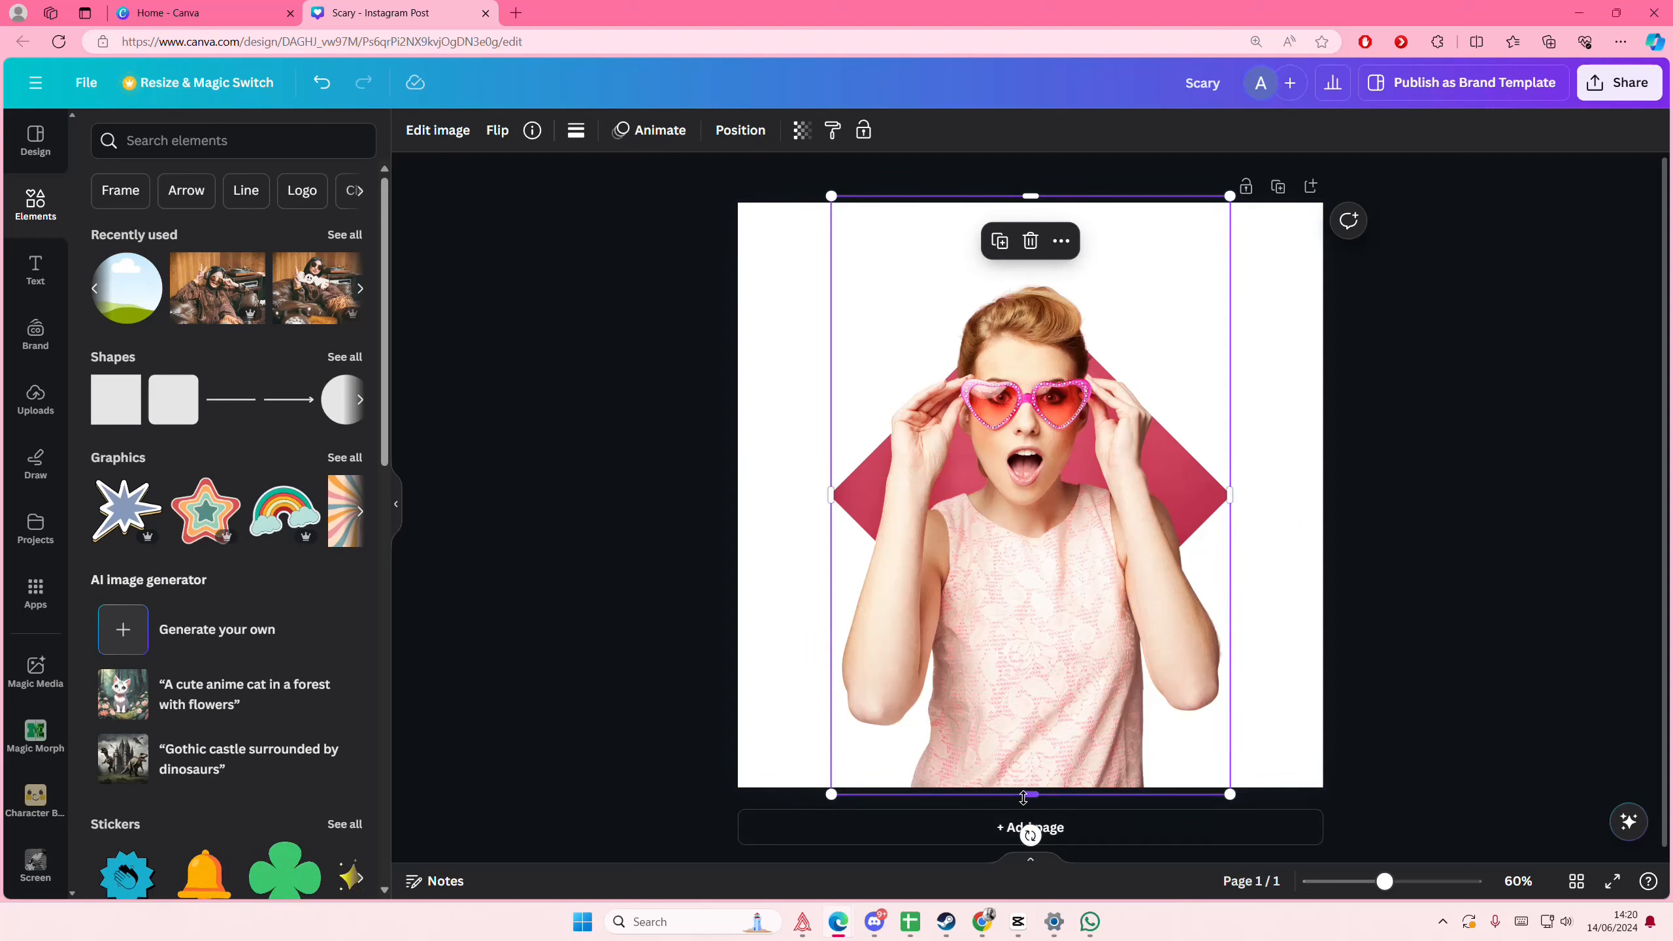
# - Crop the cutout just below her shoulders and make the page background pink
pyautogui.moveTo(1030, 795); pyautogui.dragTo(1030, 549)
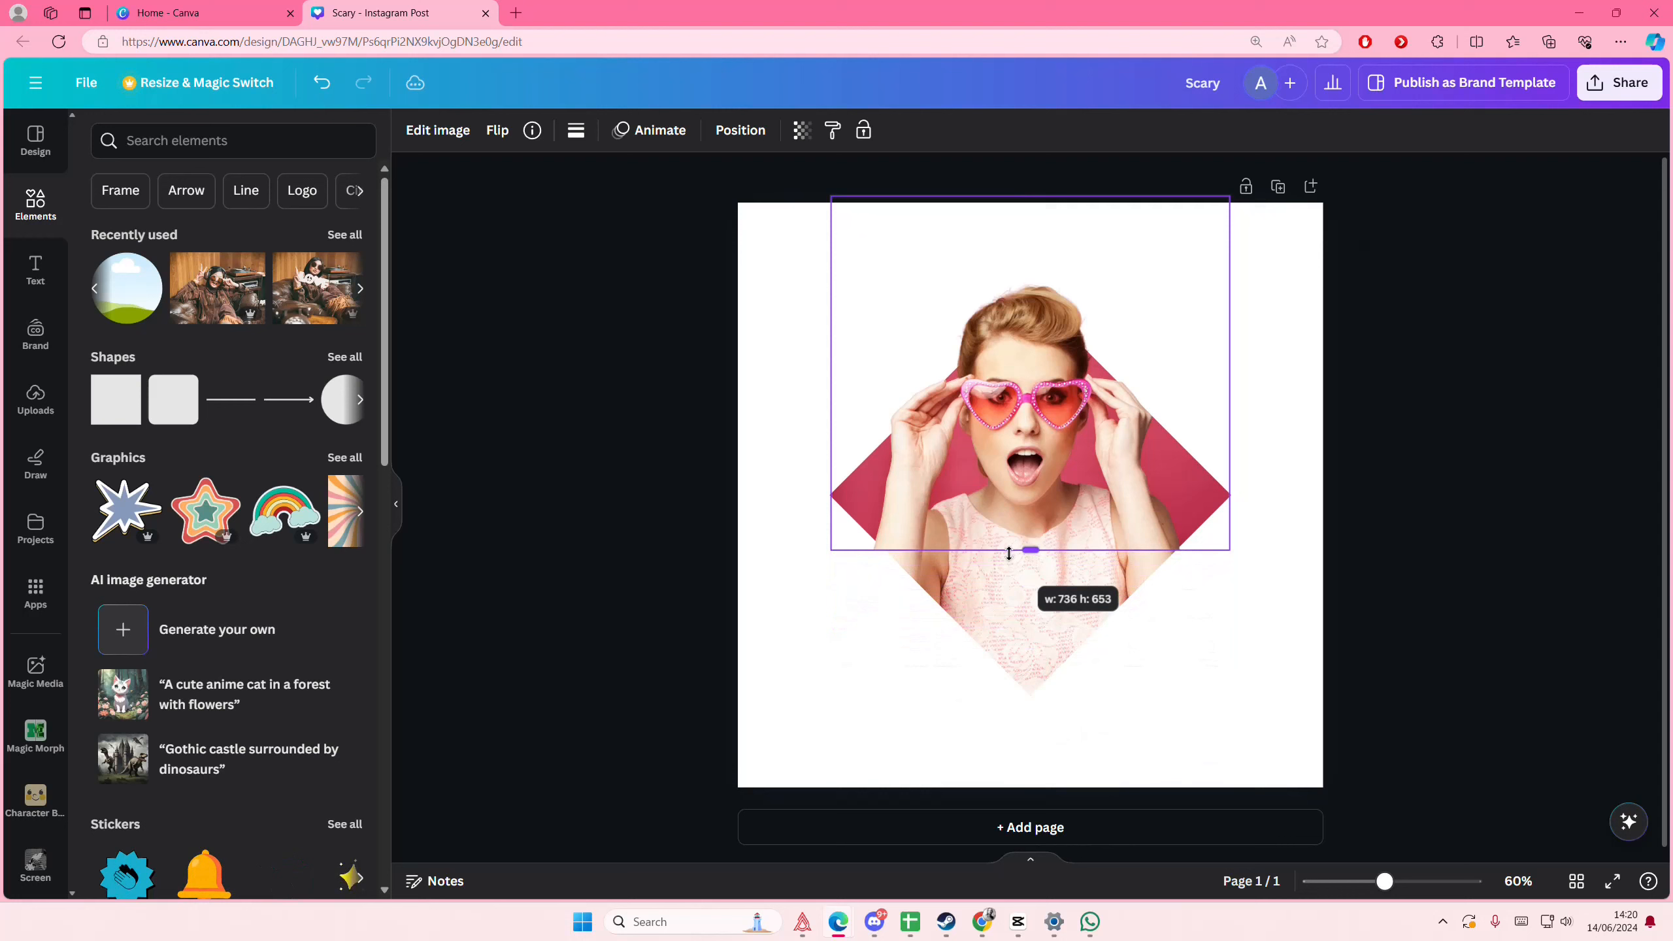
pyautogui.moveTo(1029, 550); pyautogui.dragTo(1029, 557)
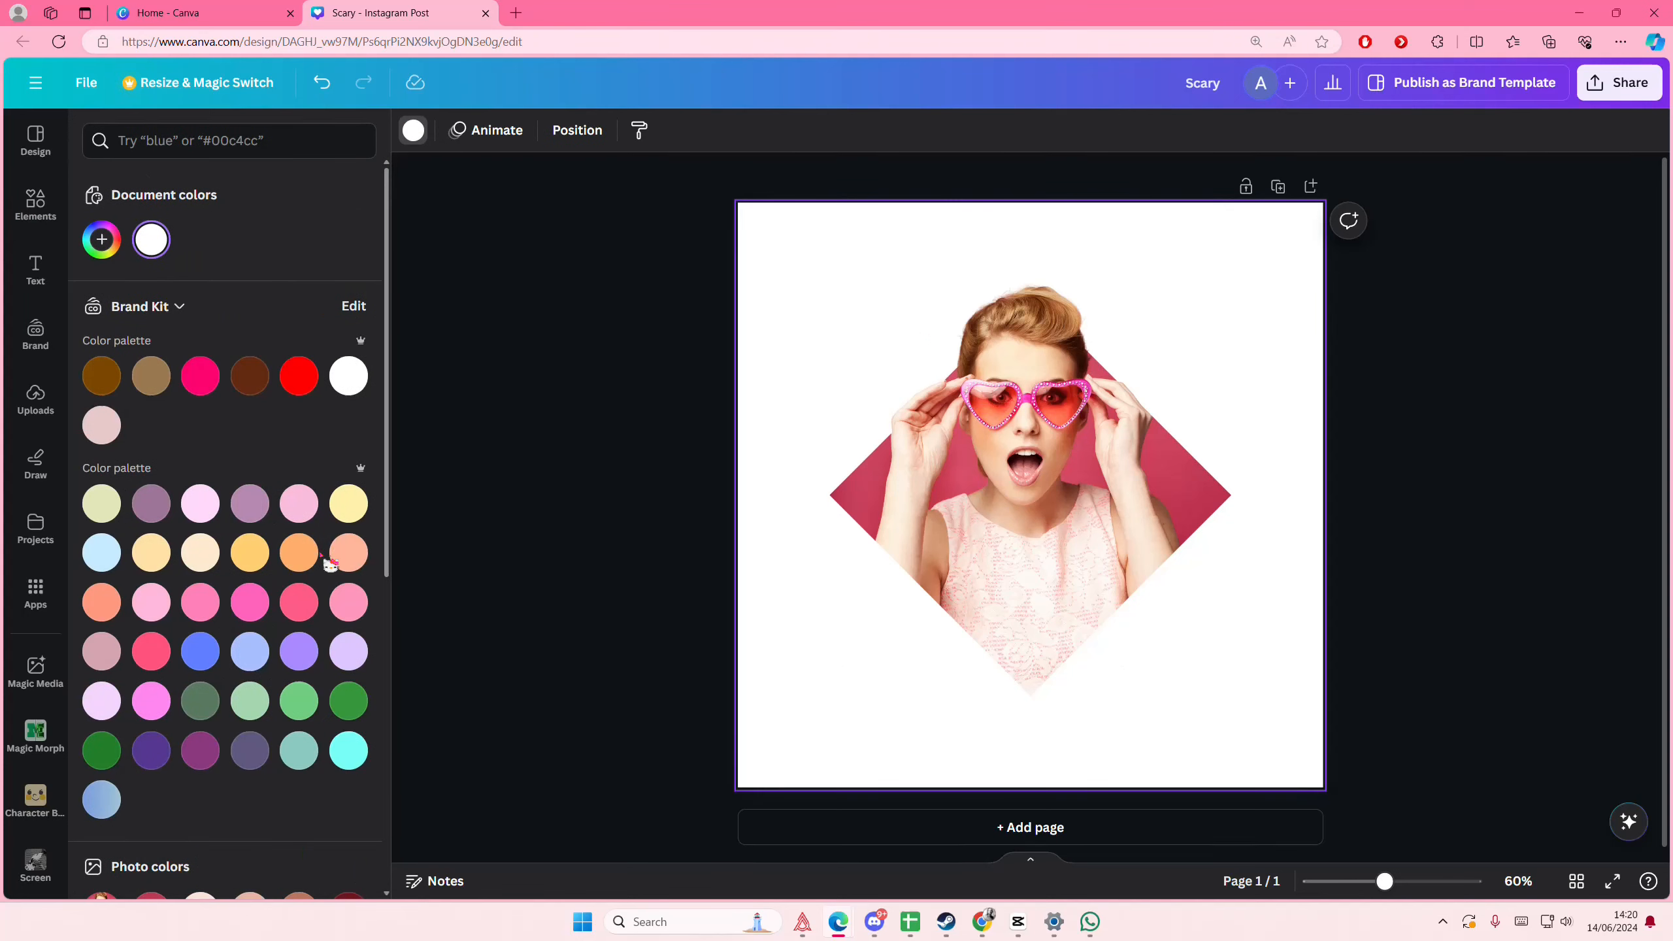
pyautogui.click(349, 602)
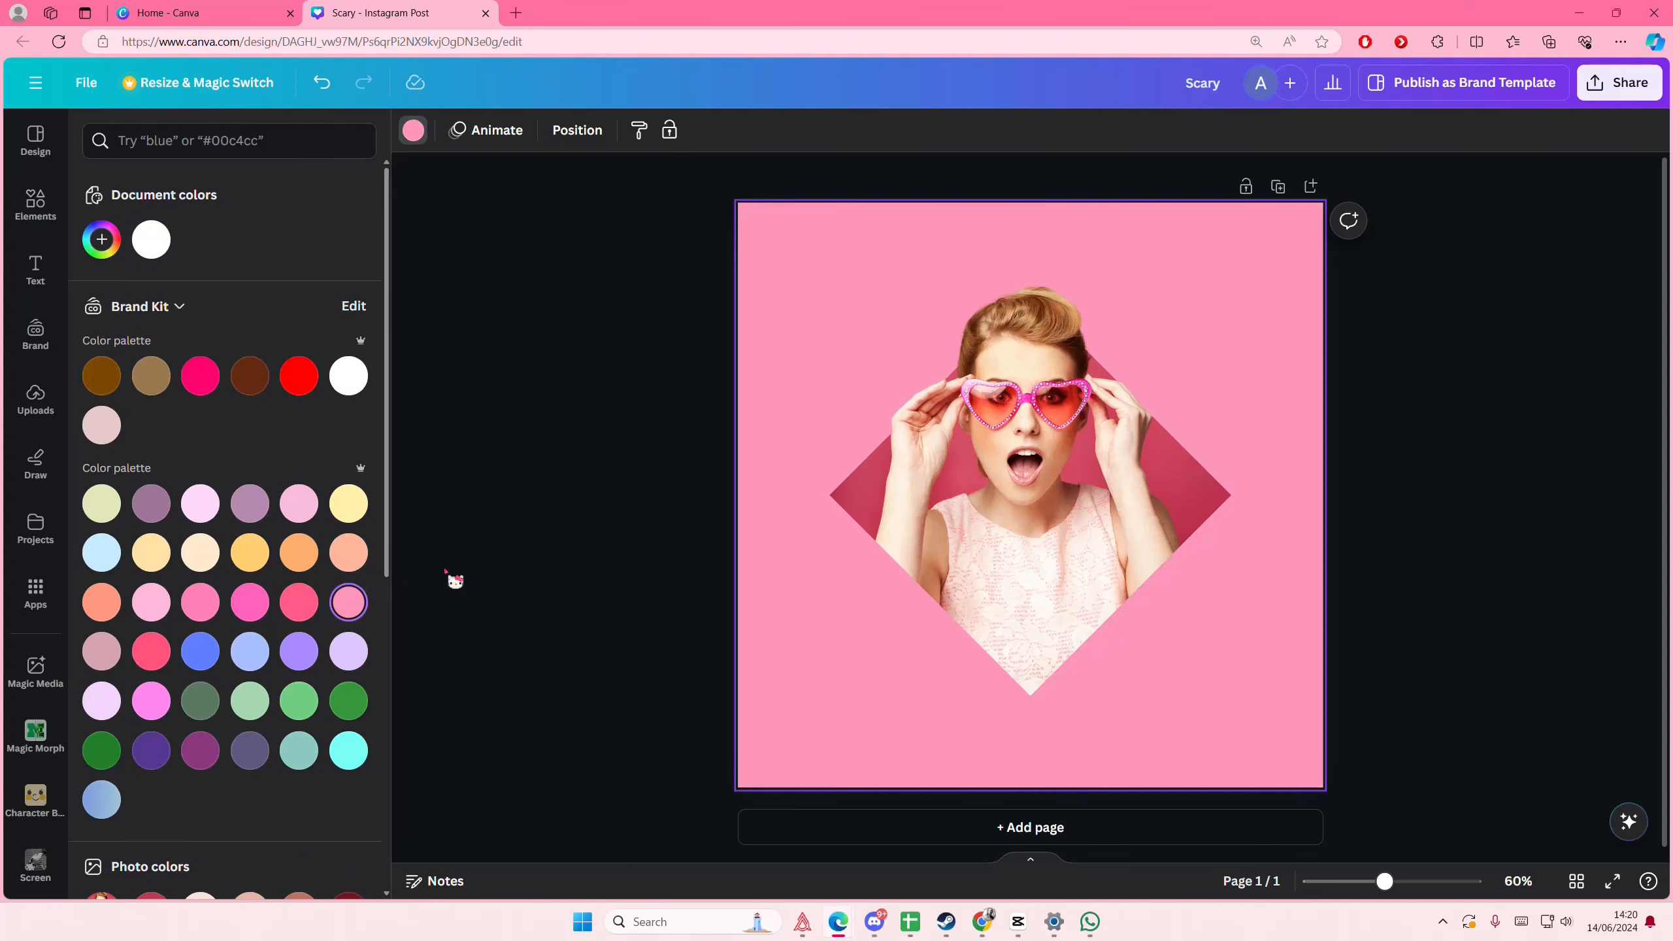
pyautogui.click(35, 206)
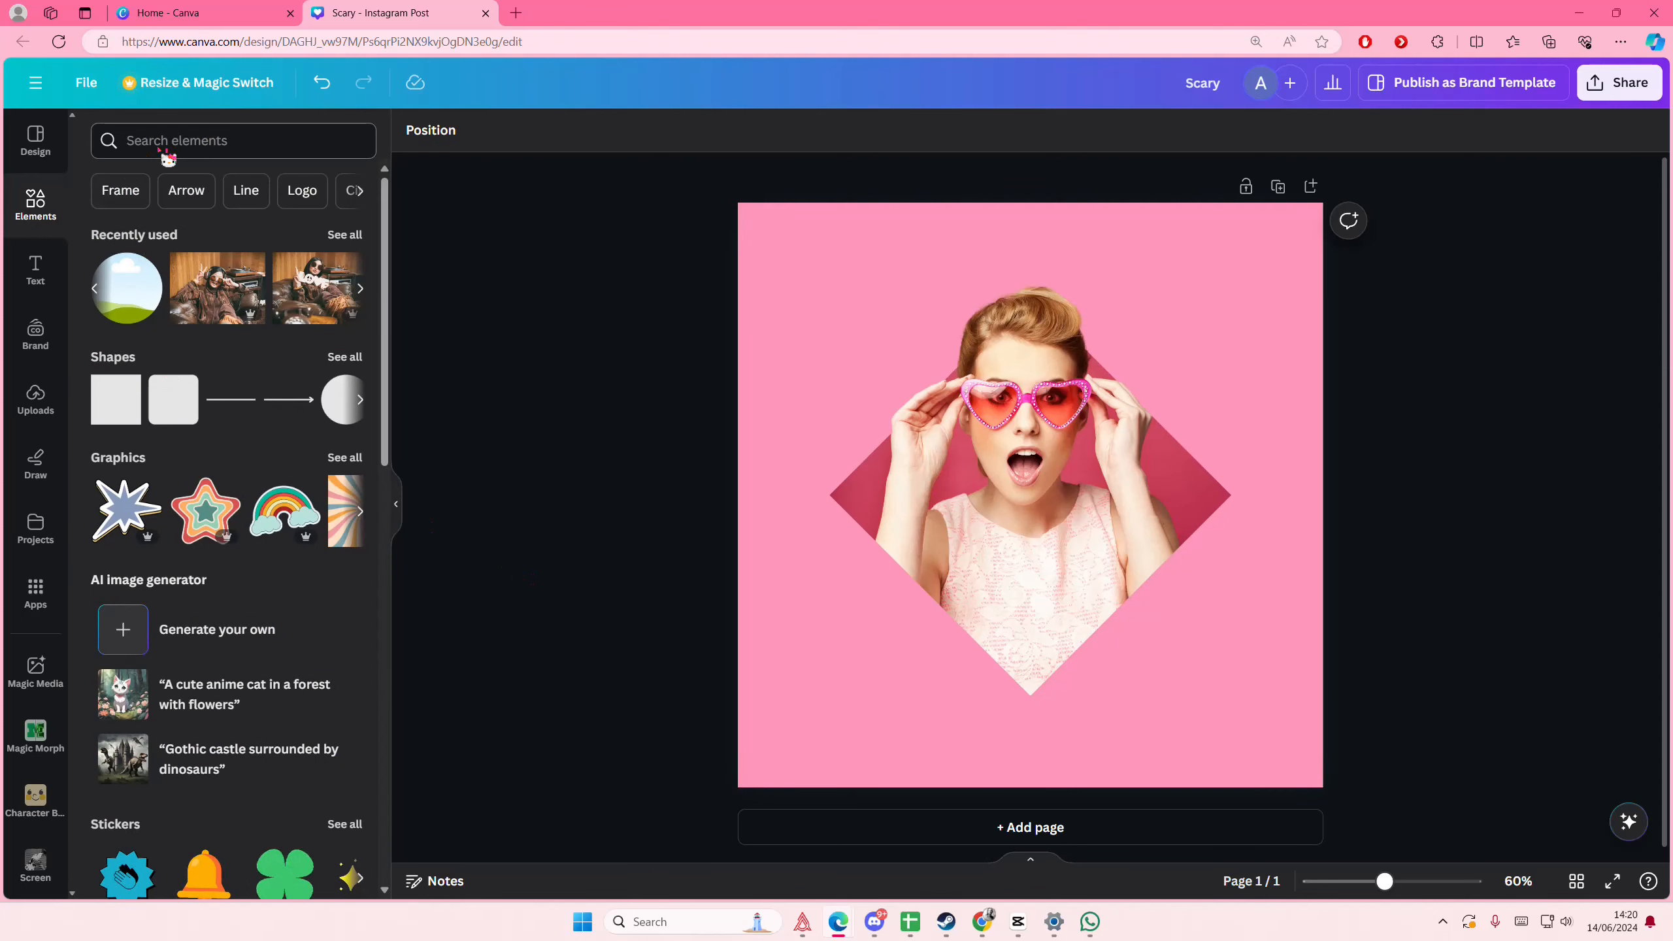
# - Search 'diamond neon outline' in Graphics and add the blue neon diamond to the page
pyautogui.write('diamon')
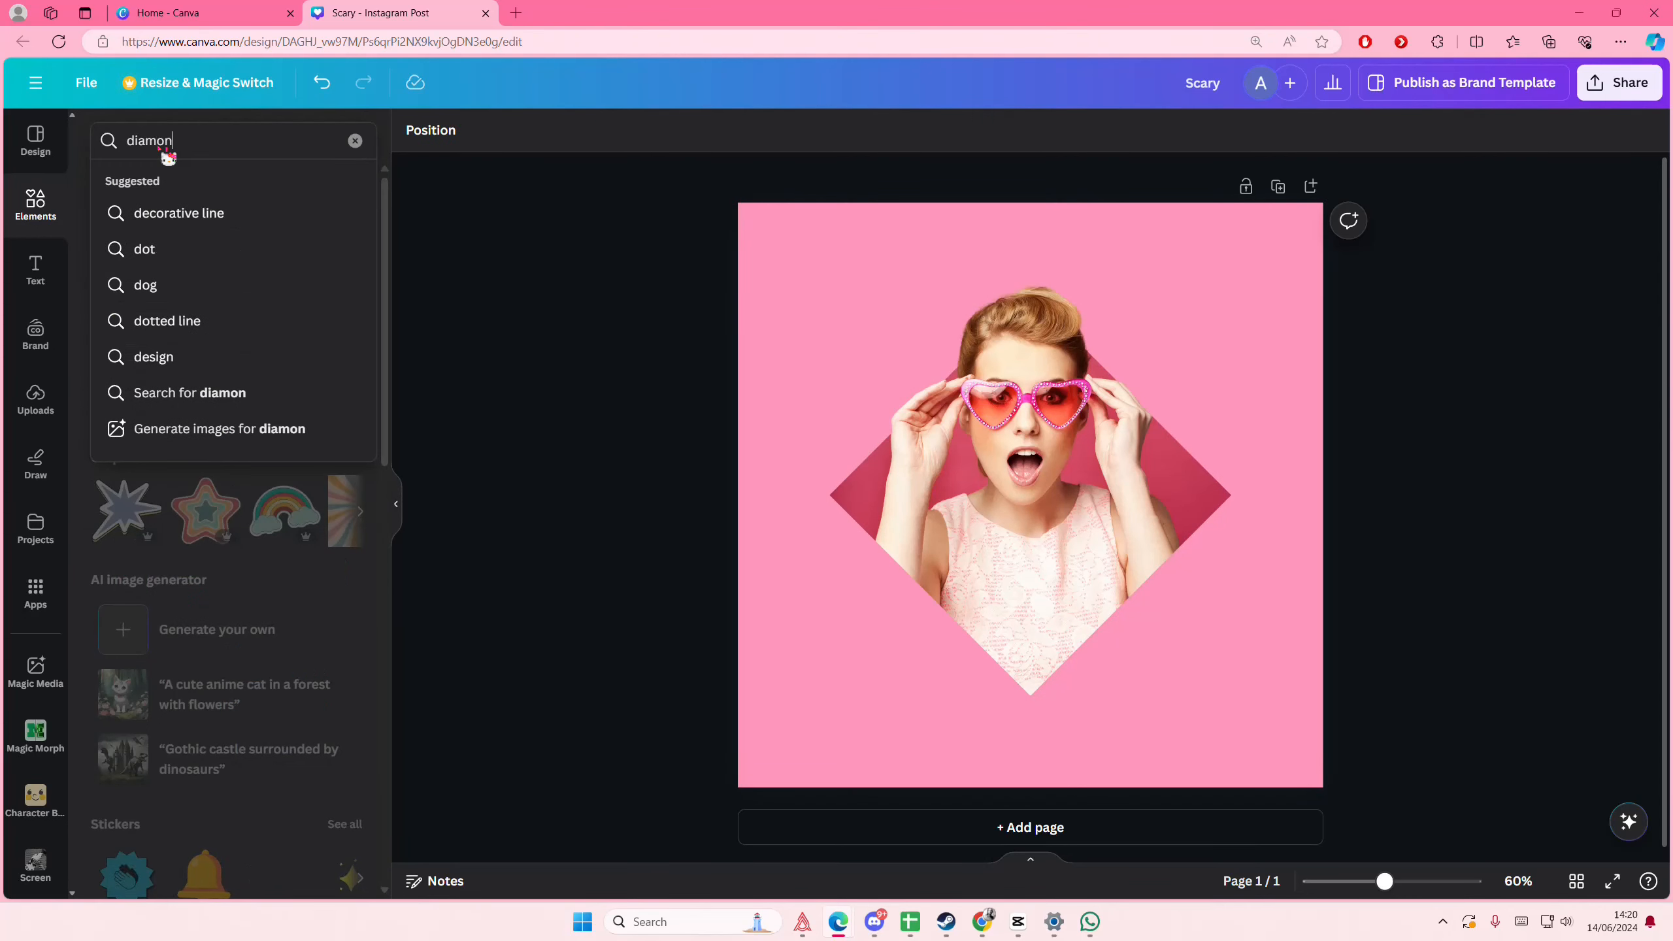
pyautogui.write('diamond neon outline')
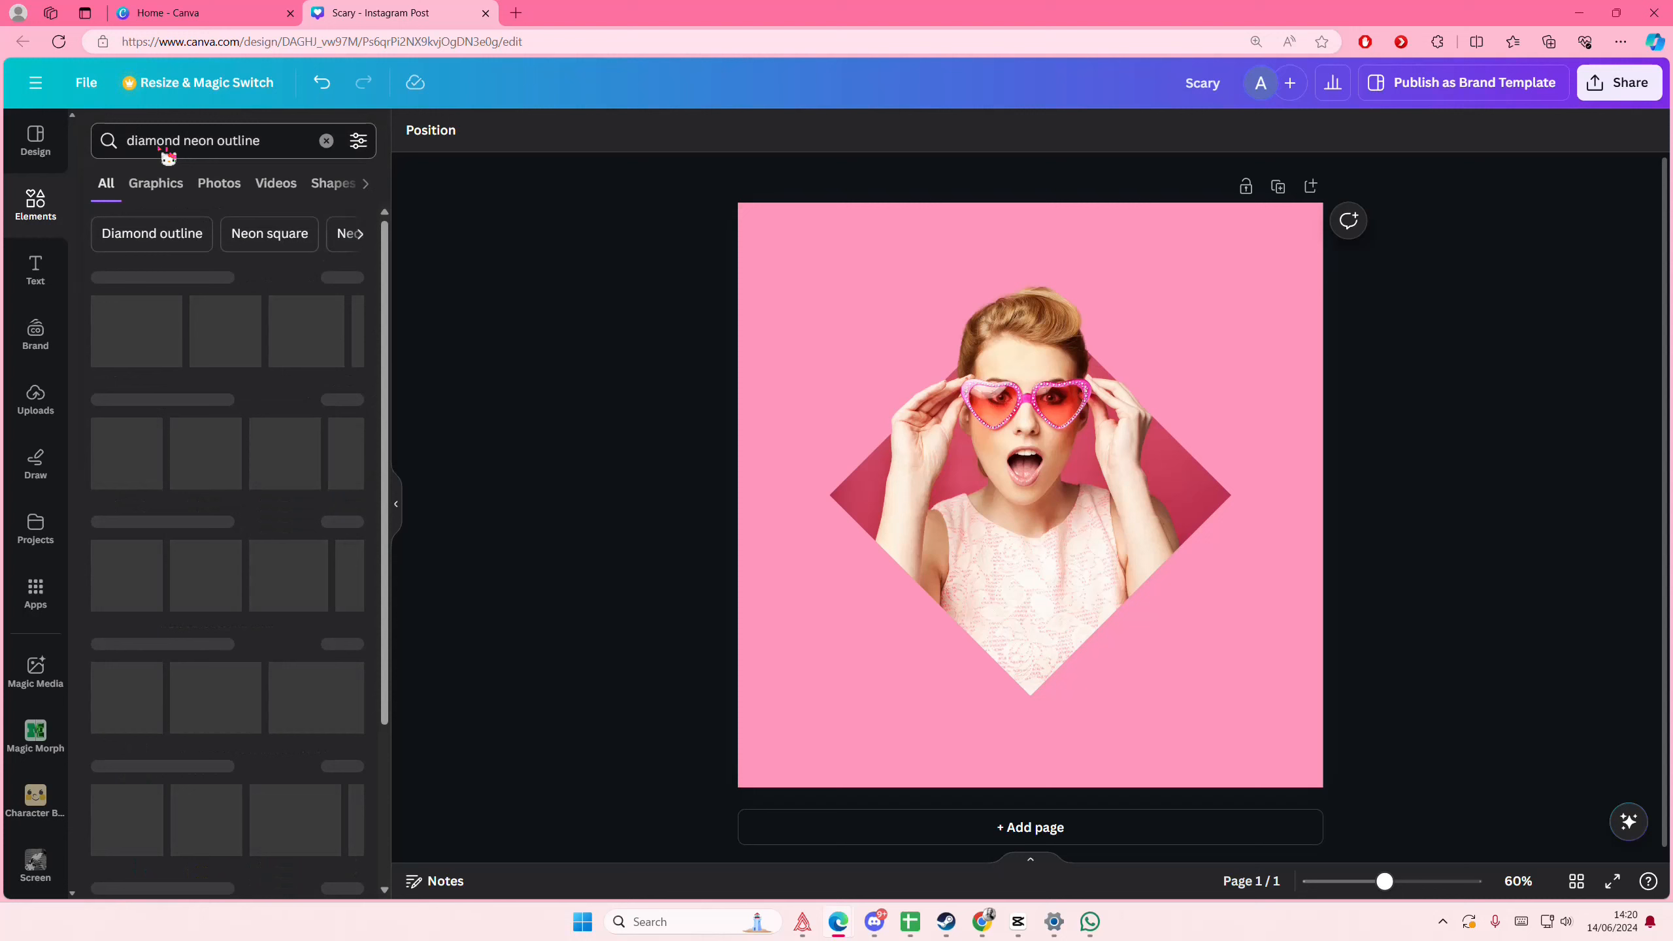
pyautogui.click(155, 183)
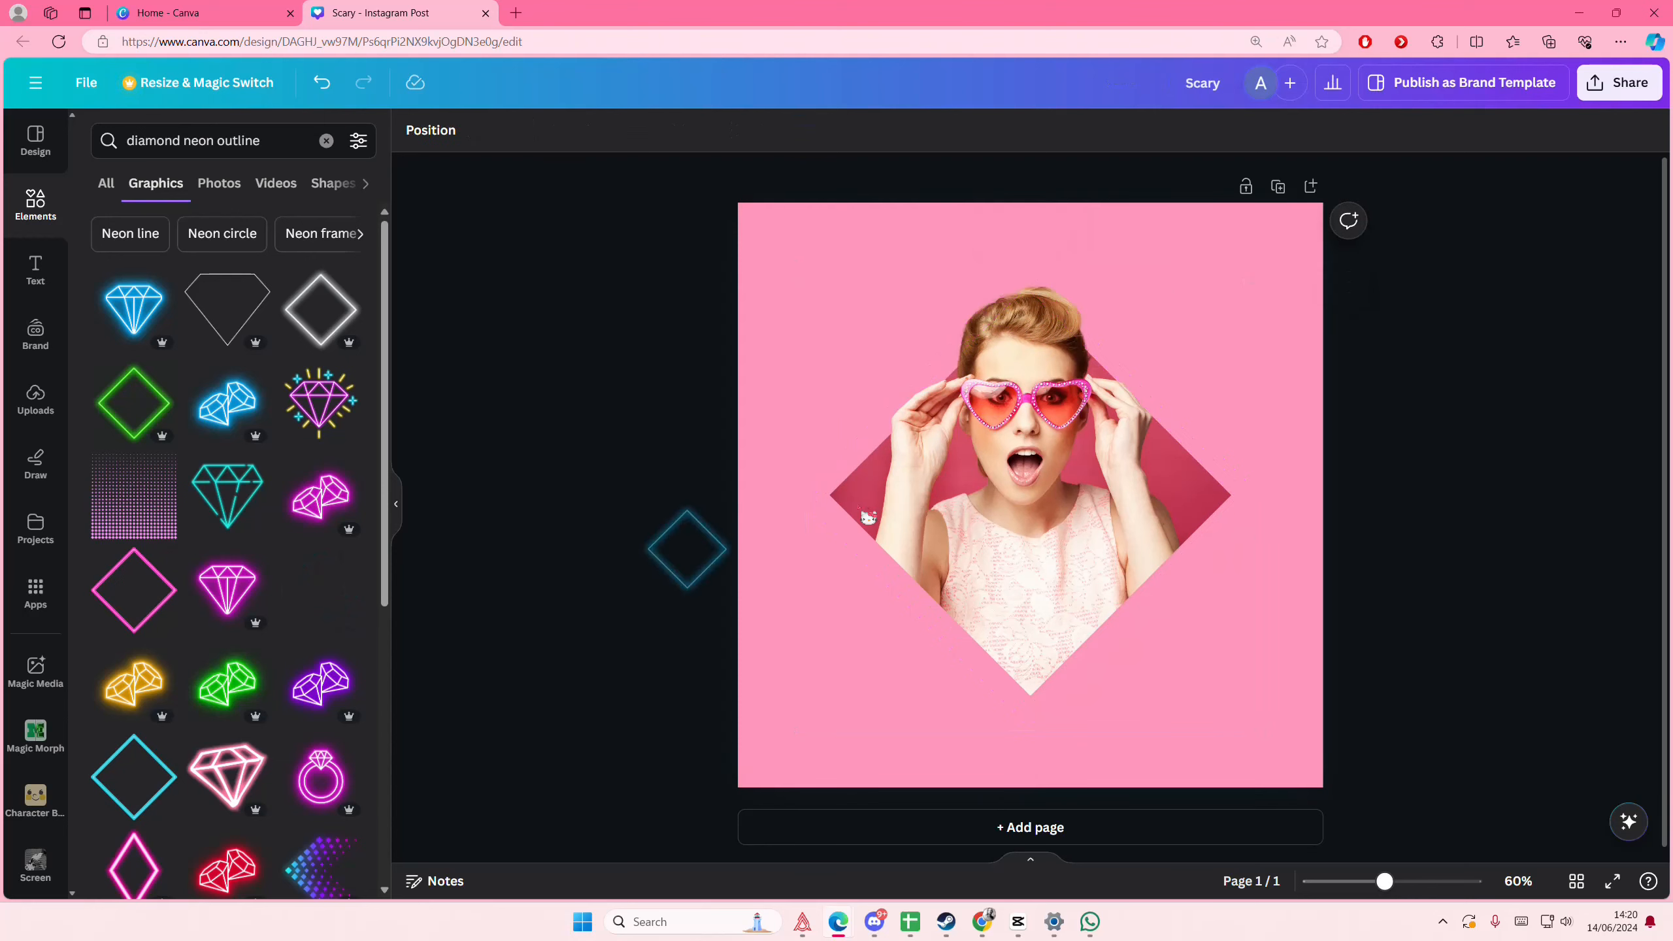
pyautogui.click(1030, 428)
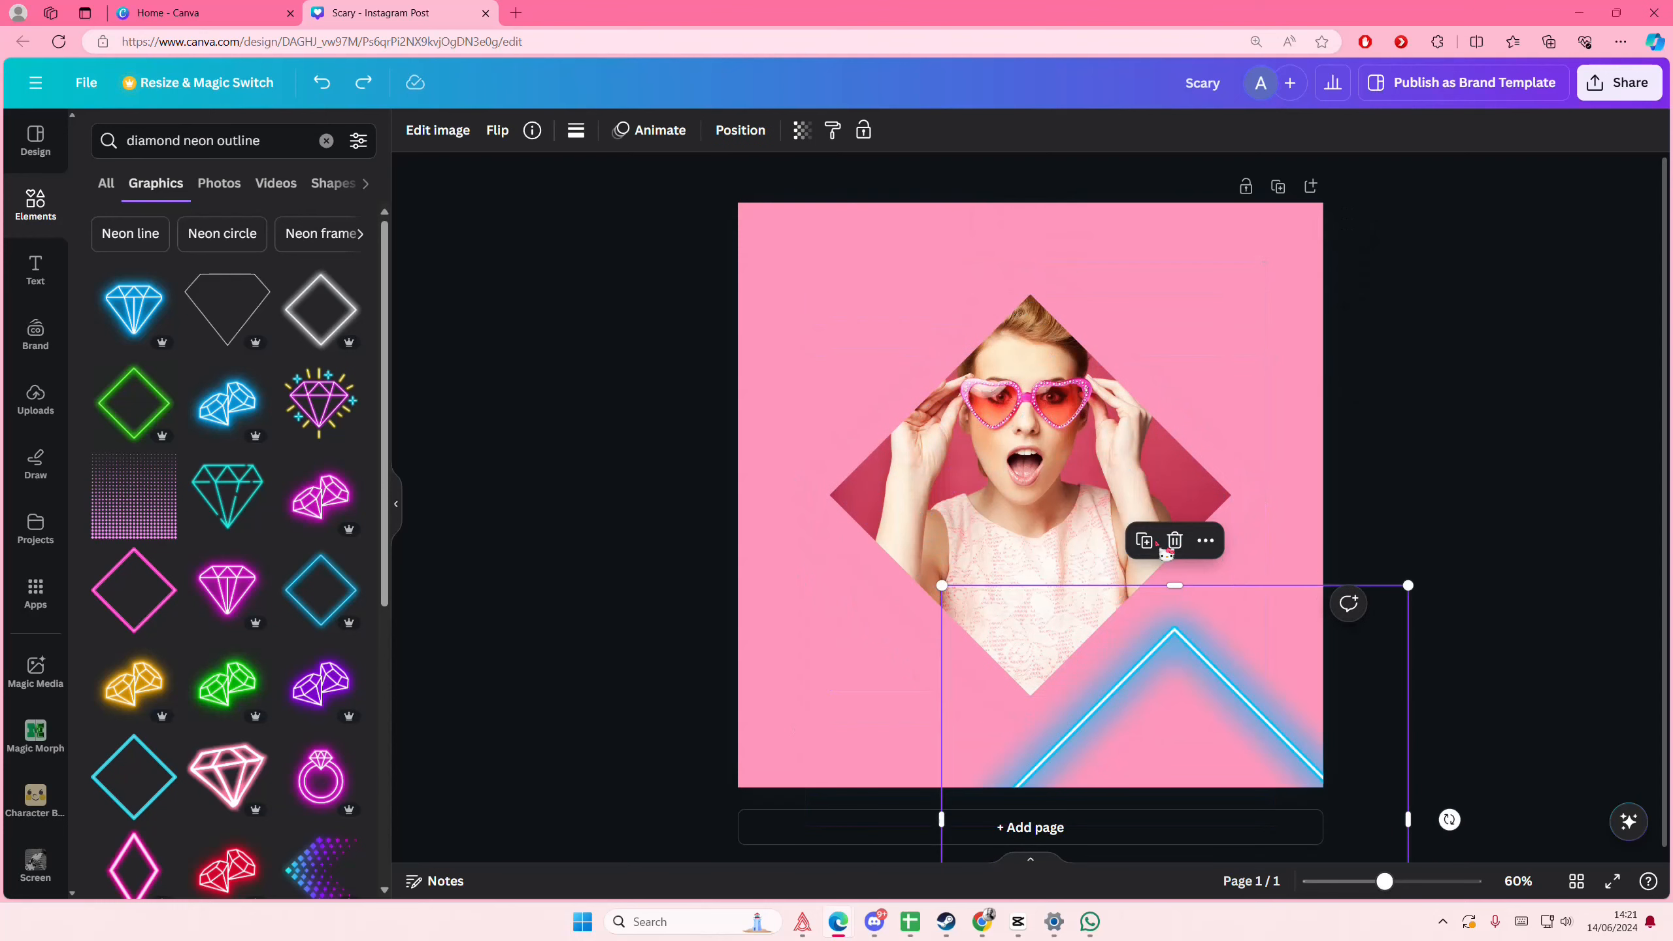
# - Resize the neon diamond over the frame and send it backward behind the woman's head
pyautogui.click(1174, 542)
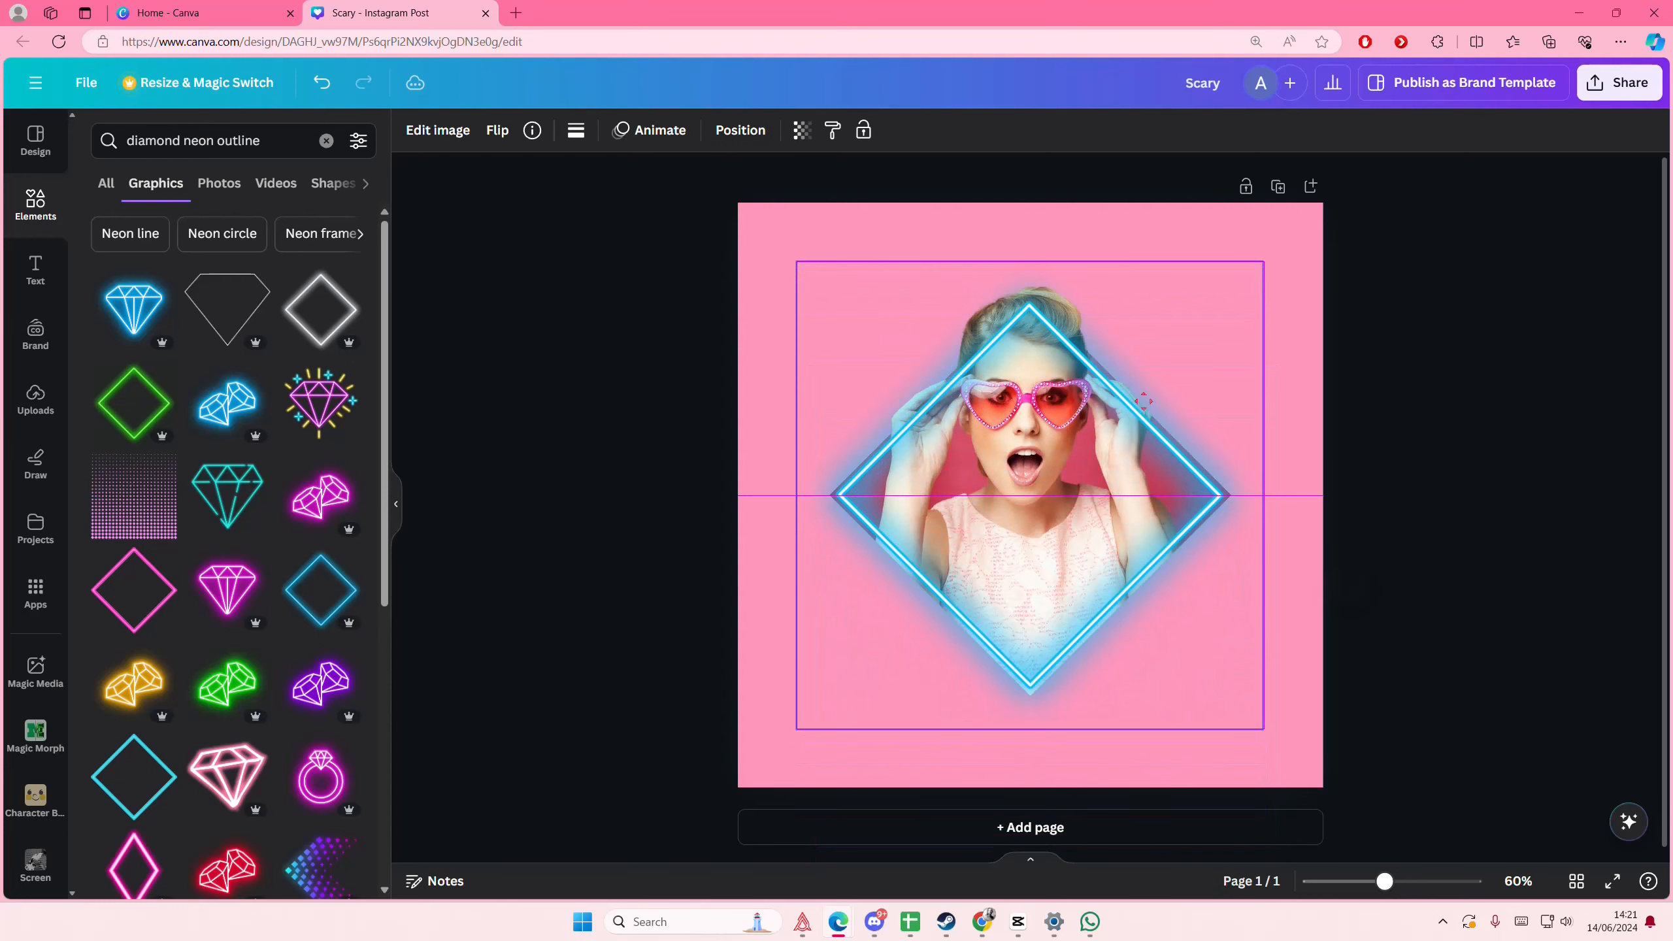
pyautogui.click(1027, 496)
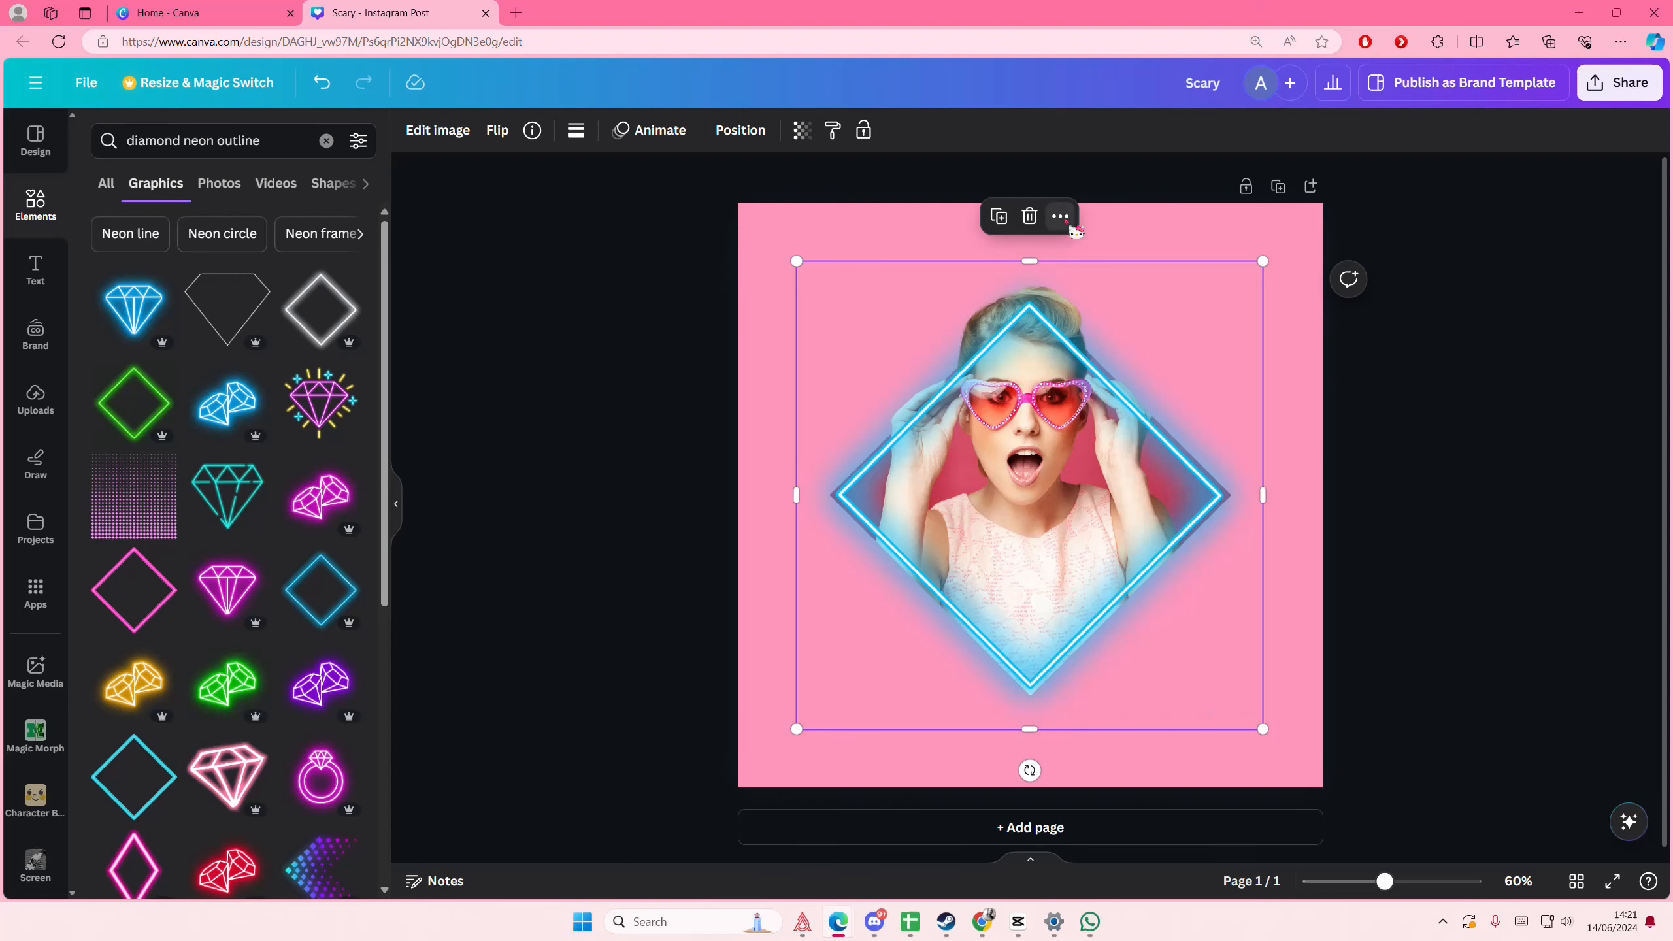
pyautogui.click(1060, 217)
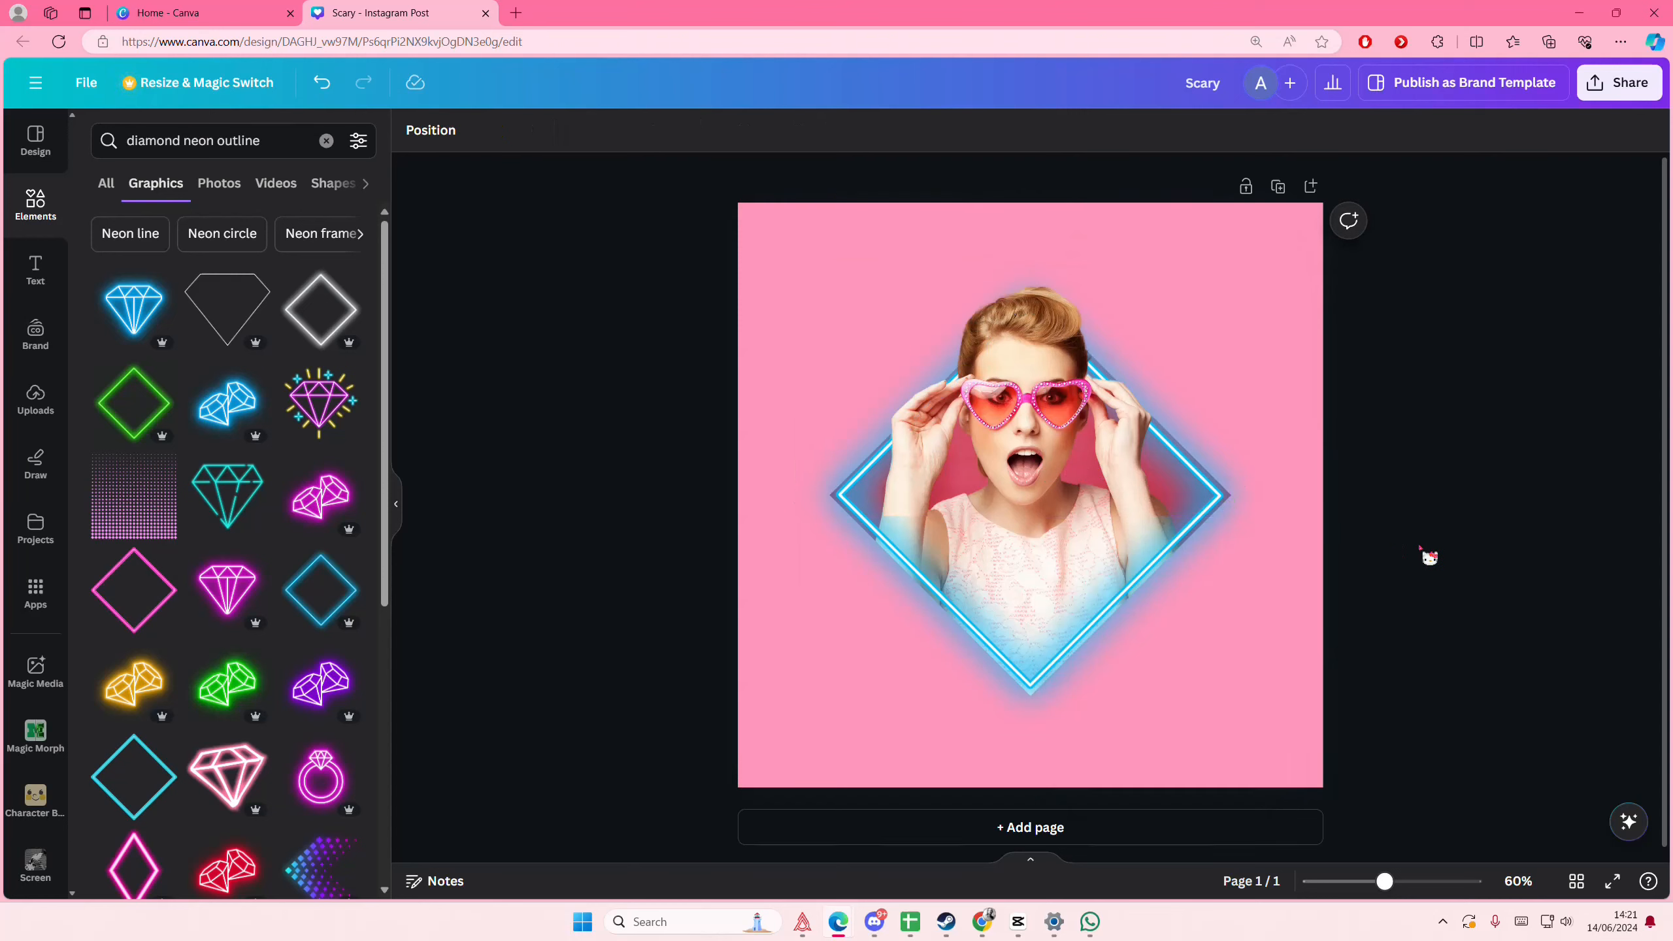
pyautogui.moveTo(1410, 566)
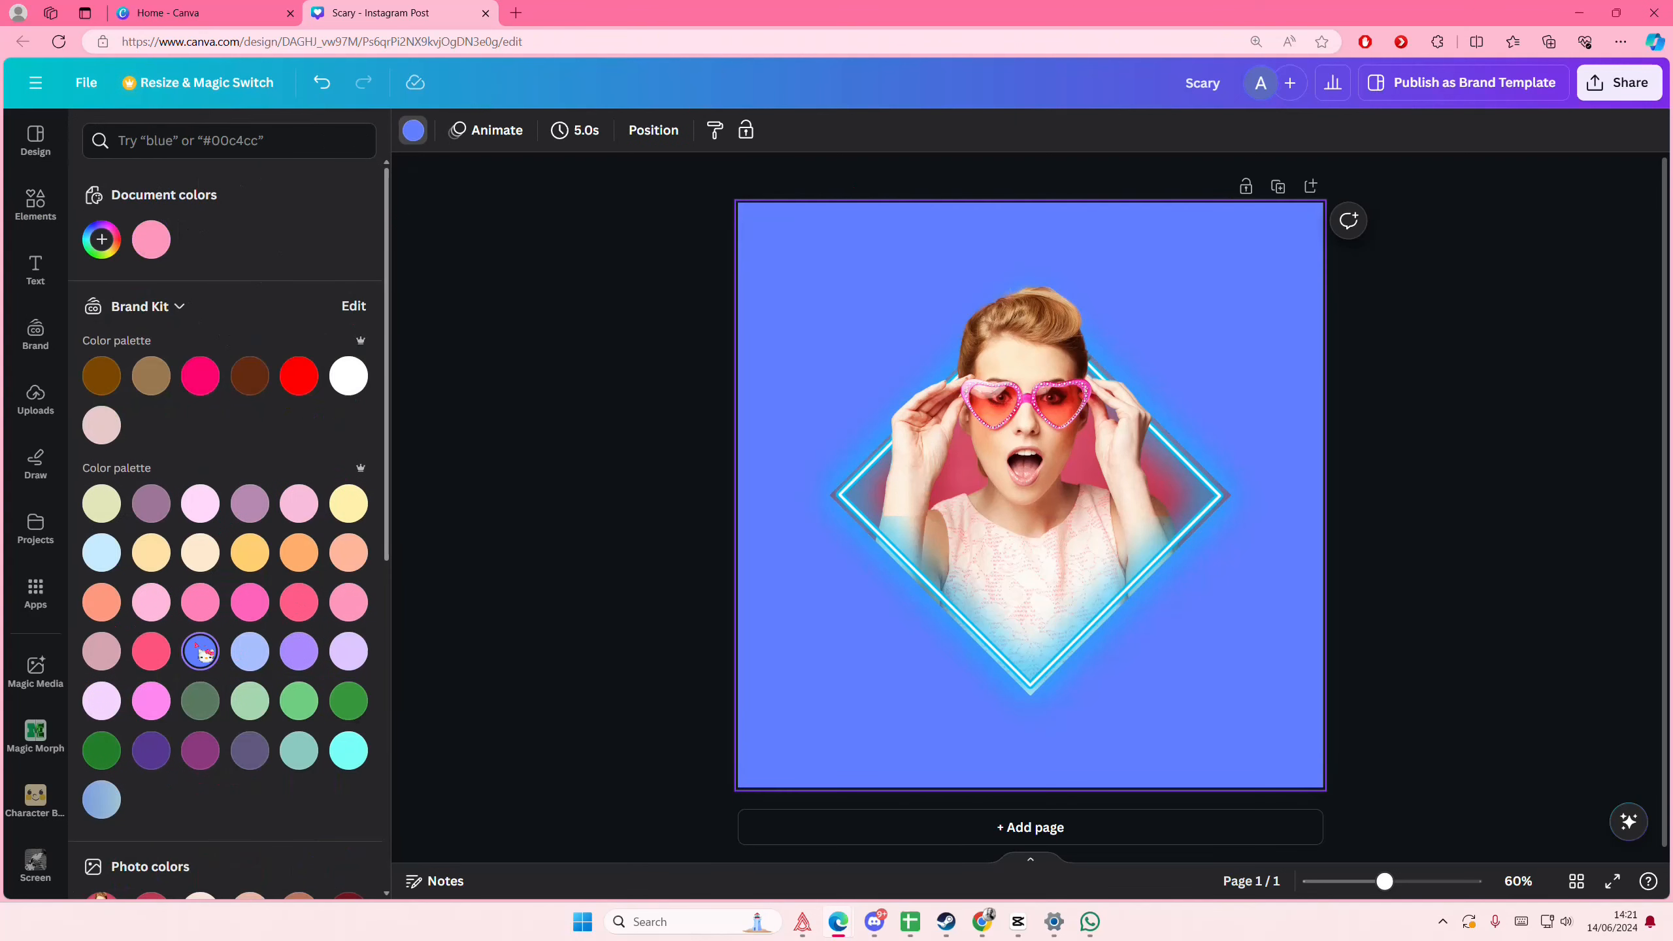
# - Switch the page background to the cyan swatch under Photo colors
pyautogui.click(150, 719)
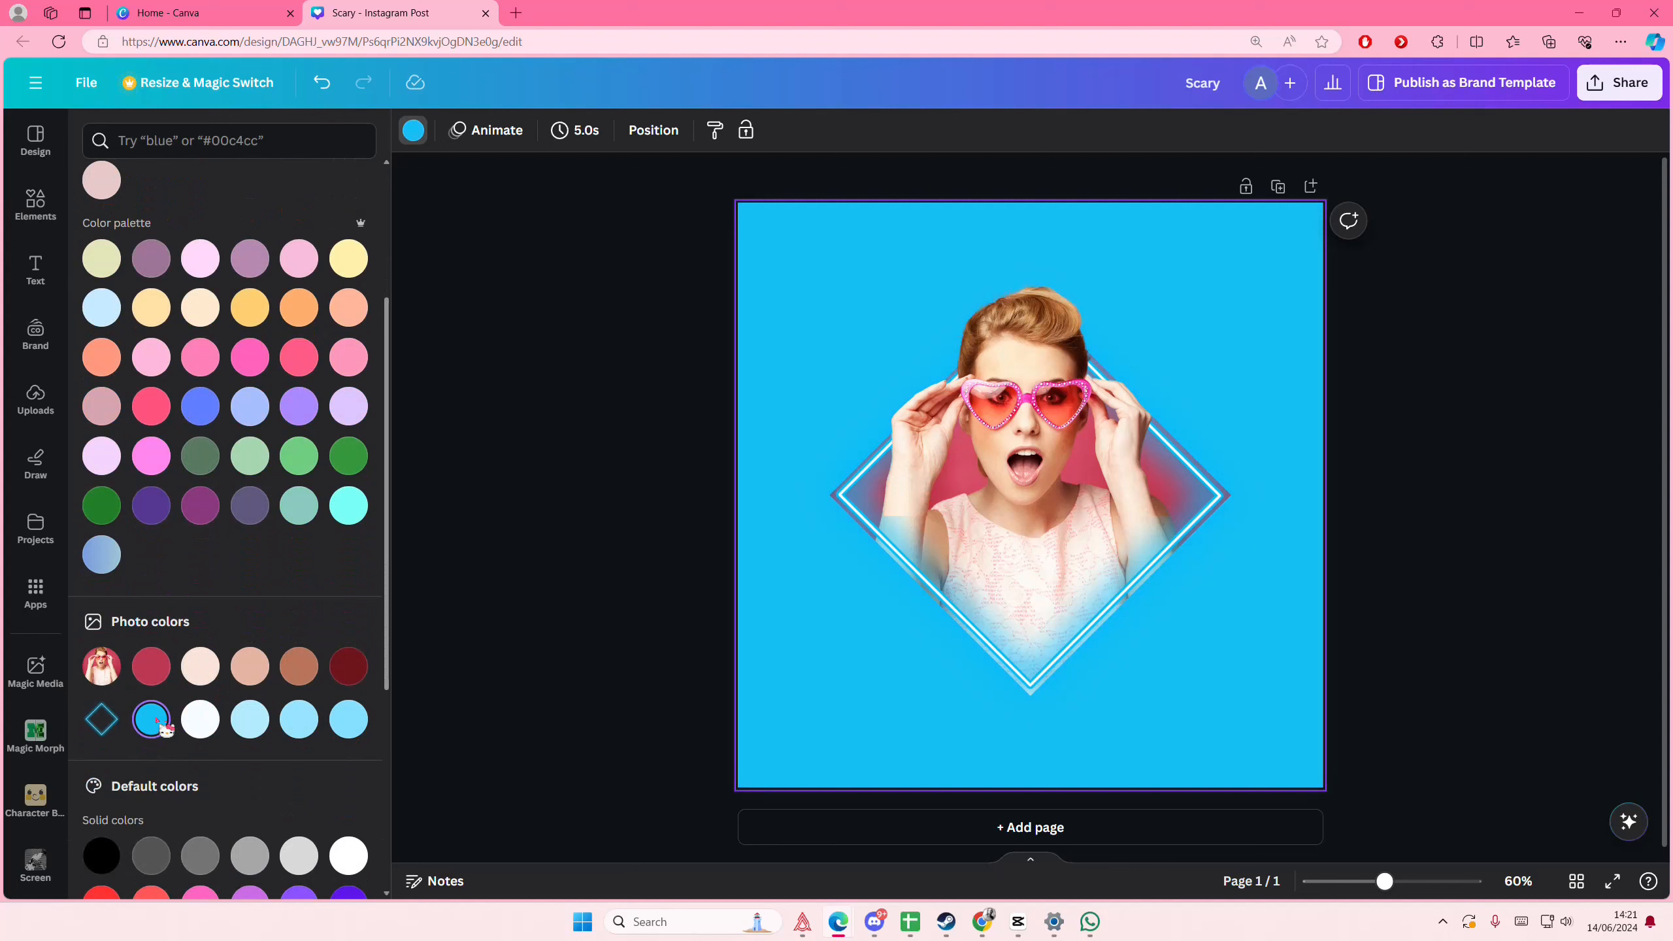
pyautogui.scroll(-3)
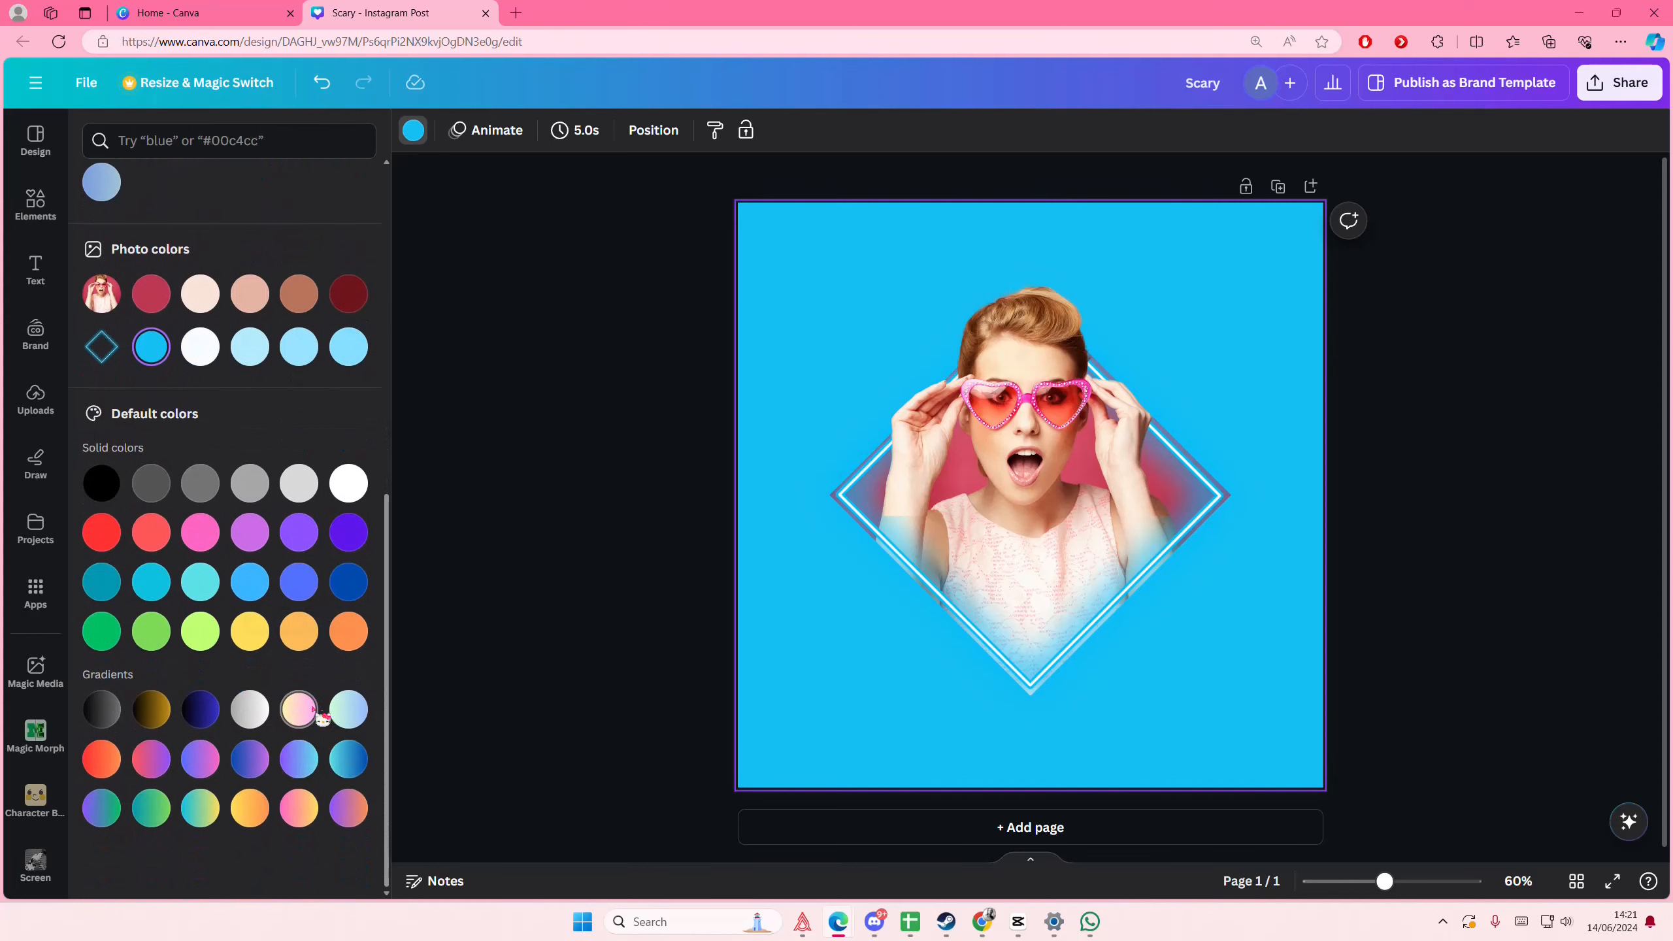